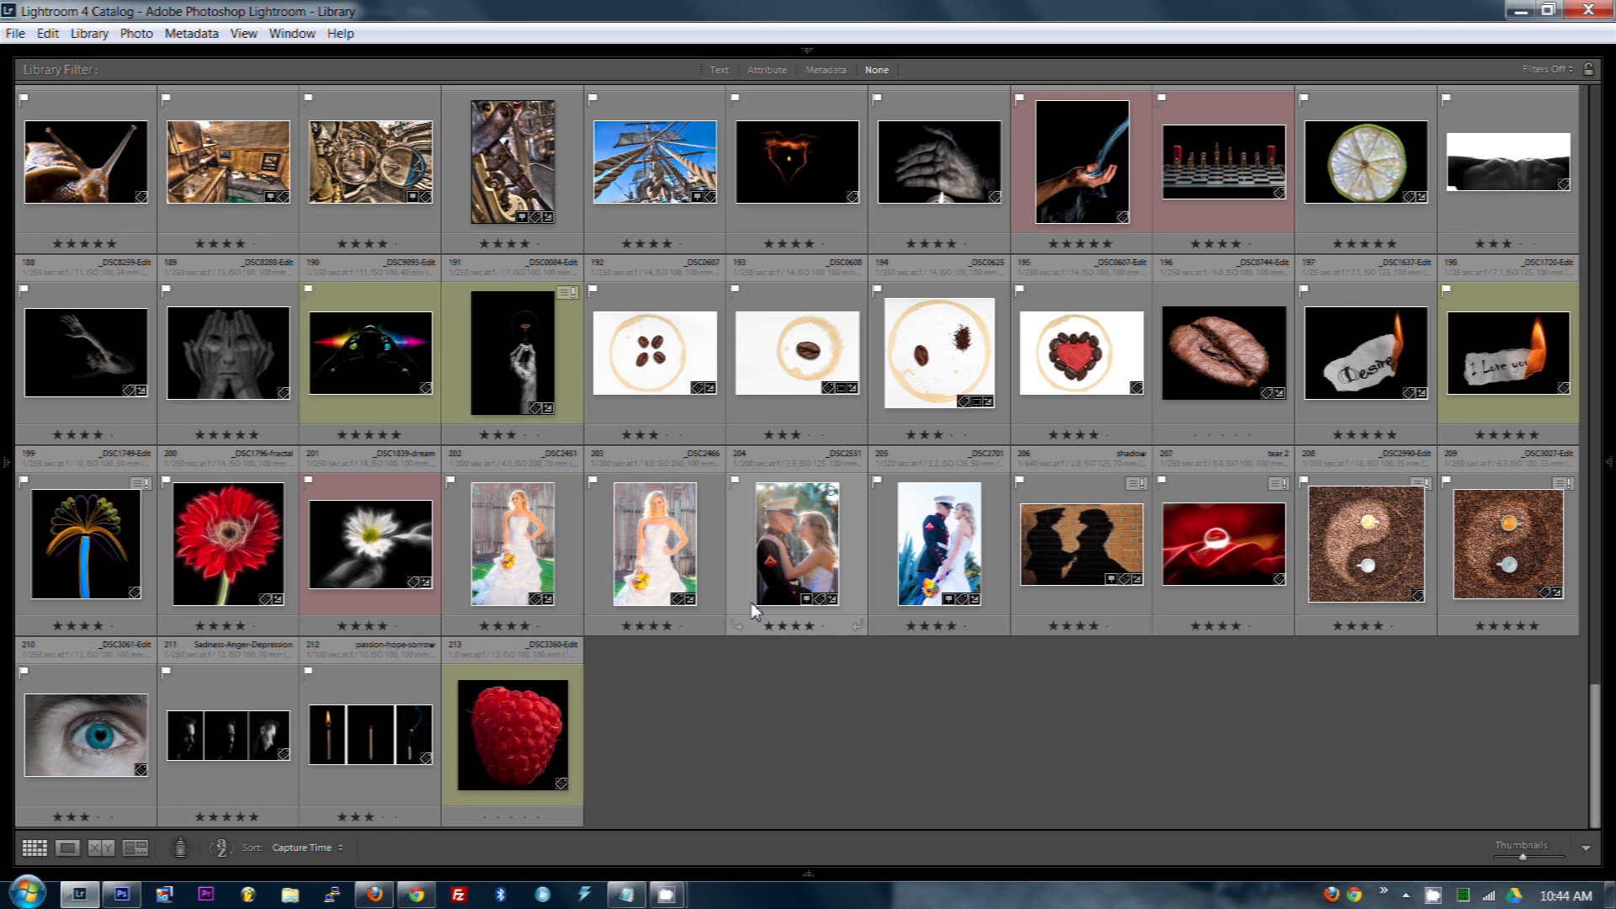
mouse_move(670, 565)
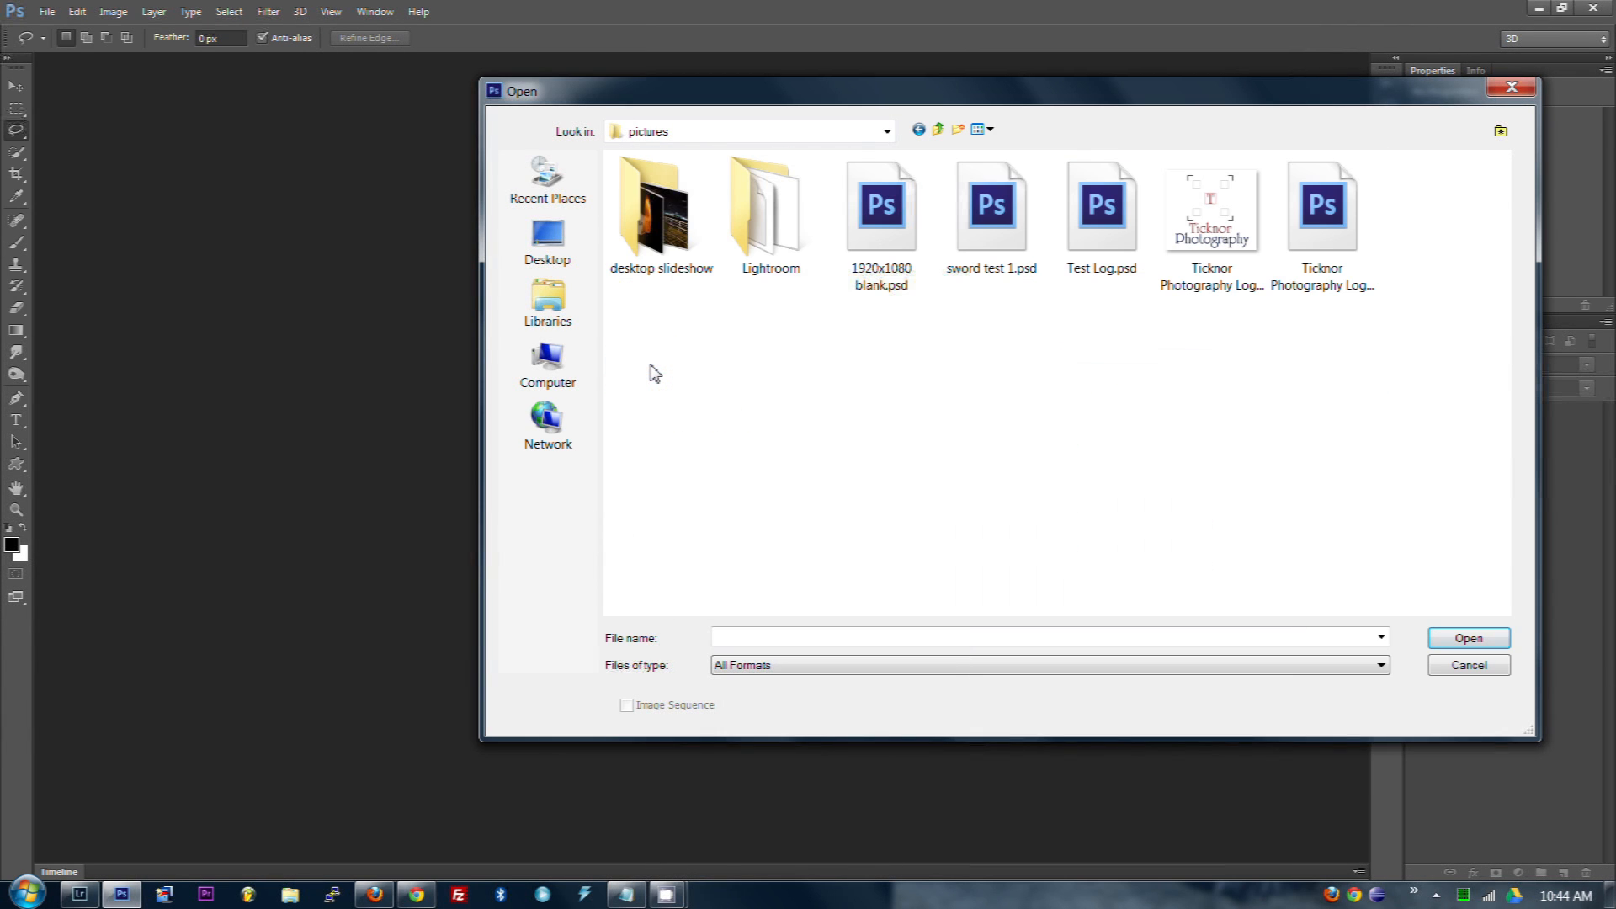
Open Test Log.psd with the Robby Ticknor Photography logo and glance at the File menu
double_click(1099, 203)
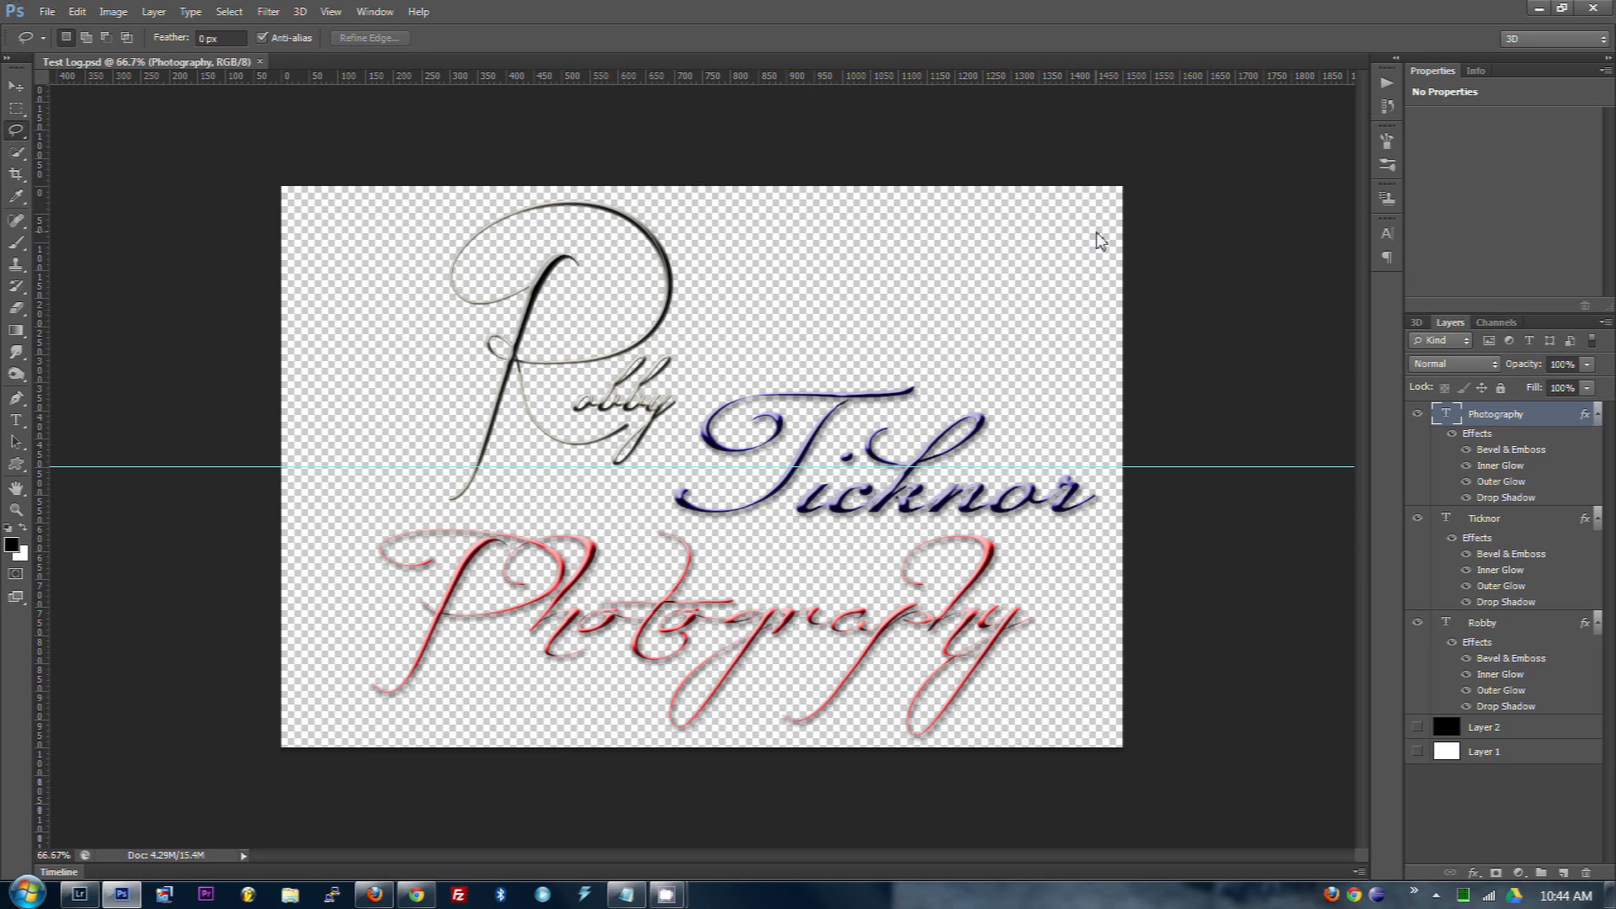
mouse_move(1225, 243)
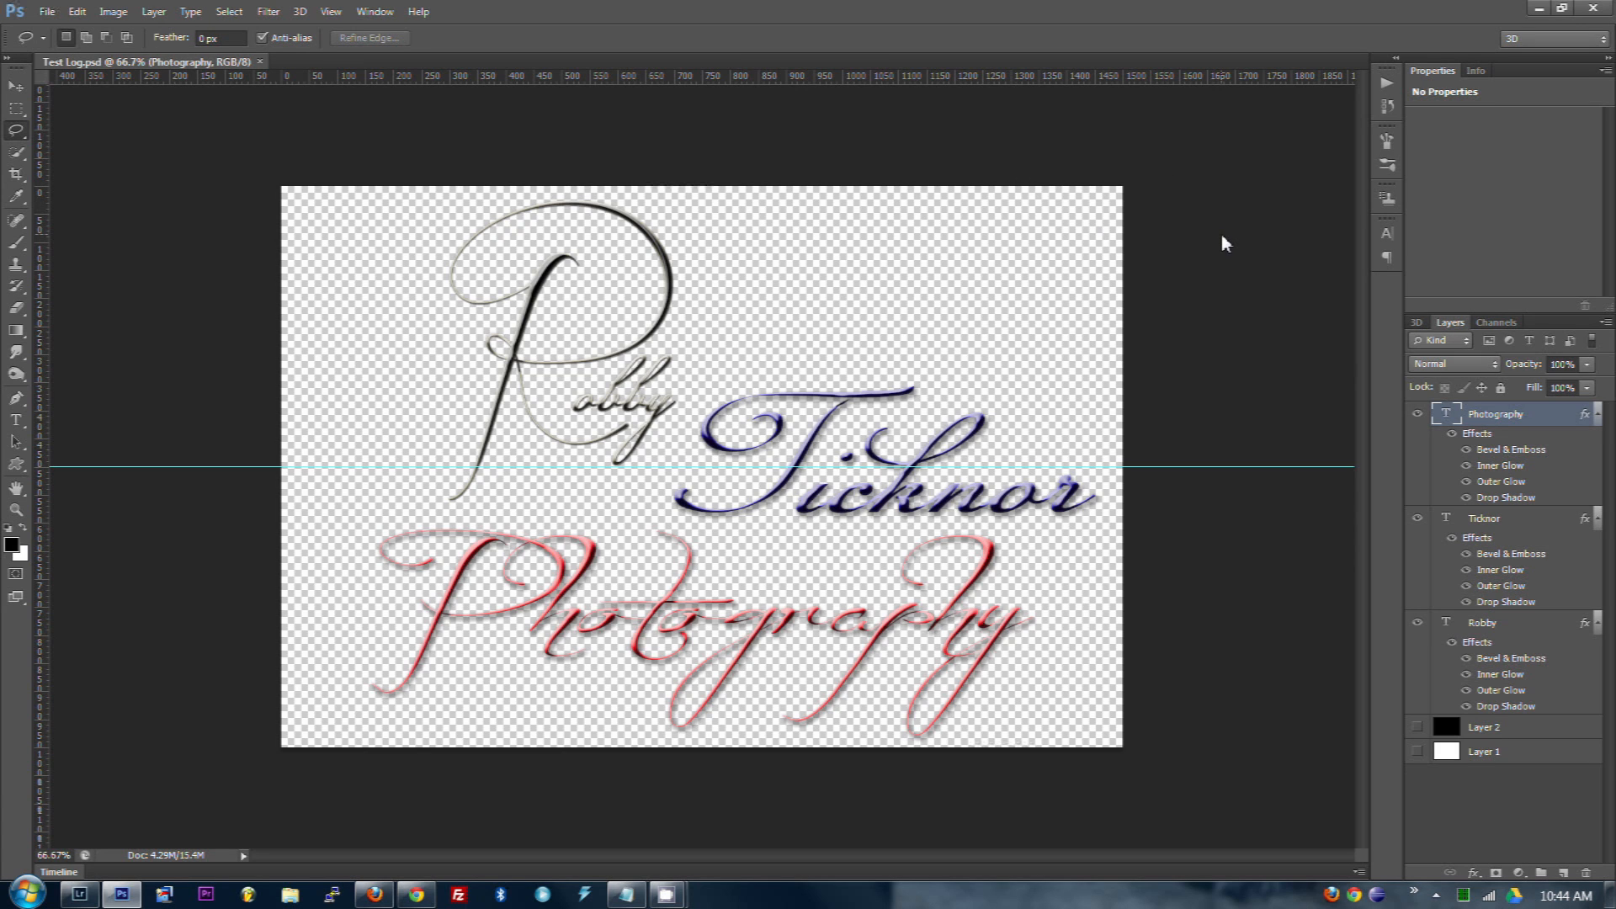
mouse_move(299, 301)
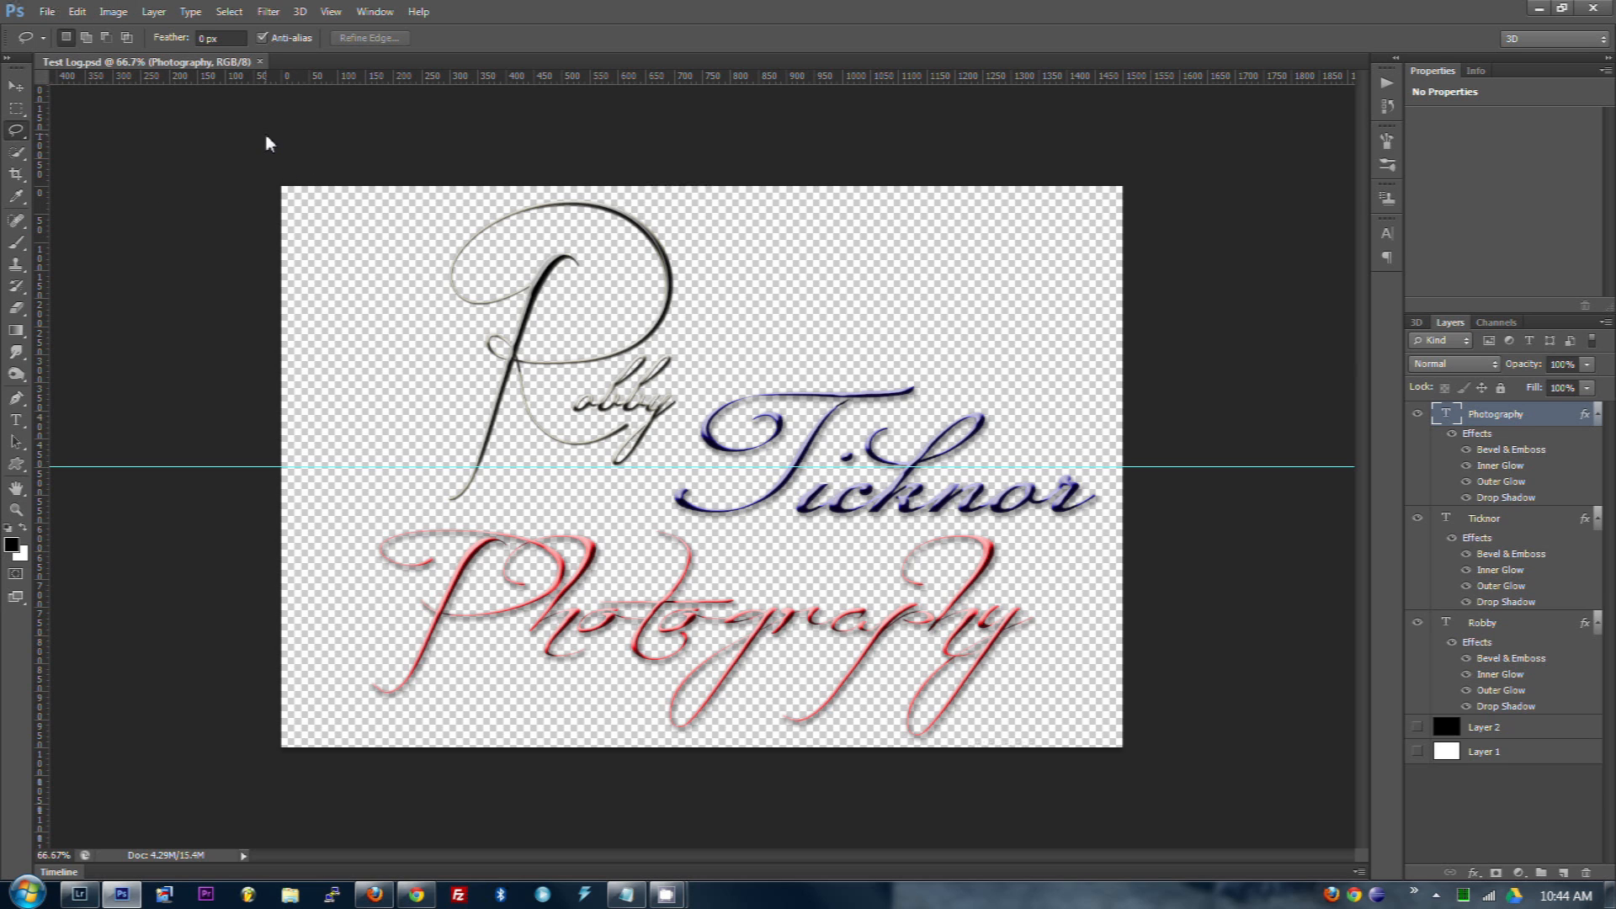
left_click(47, 12)
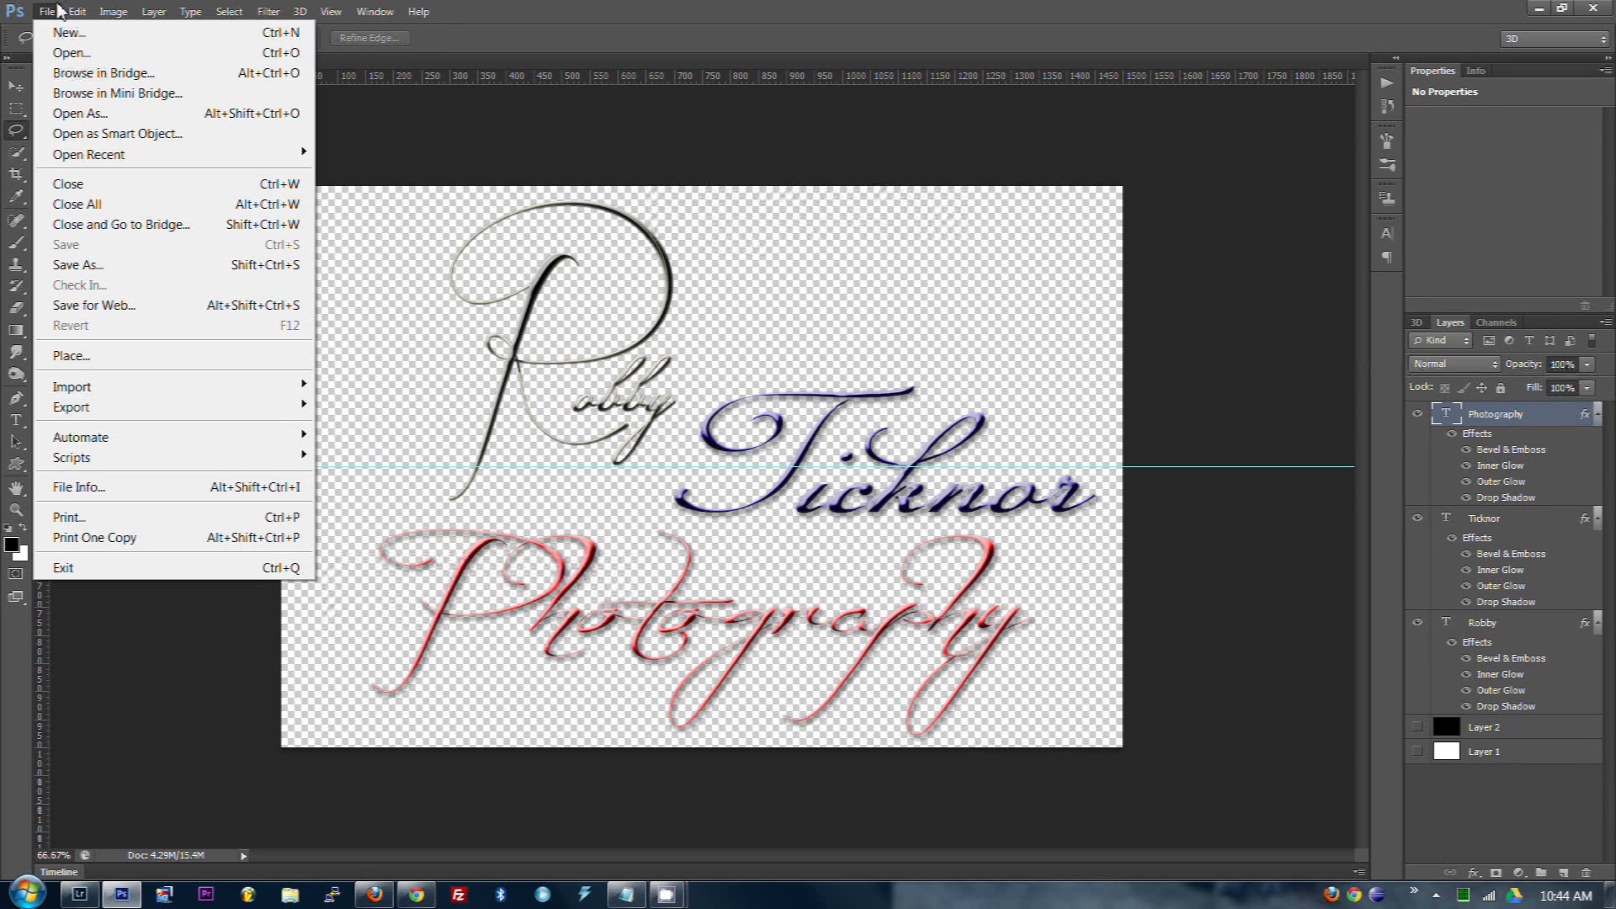
mouse_move(77, 264)
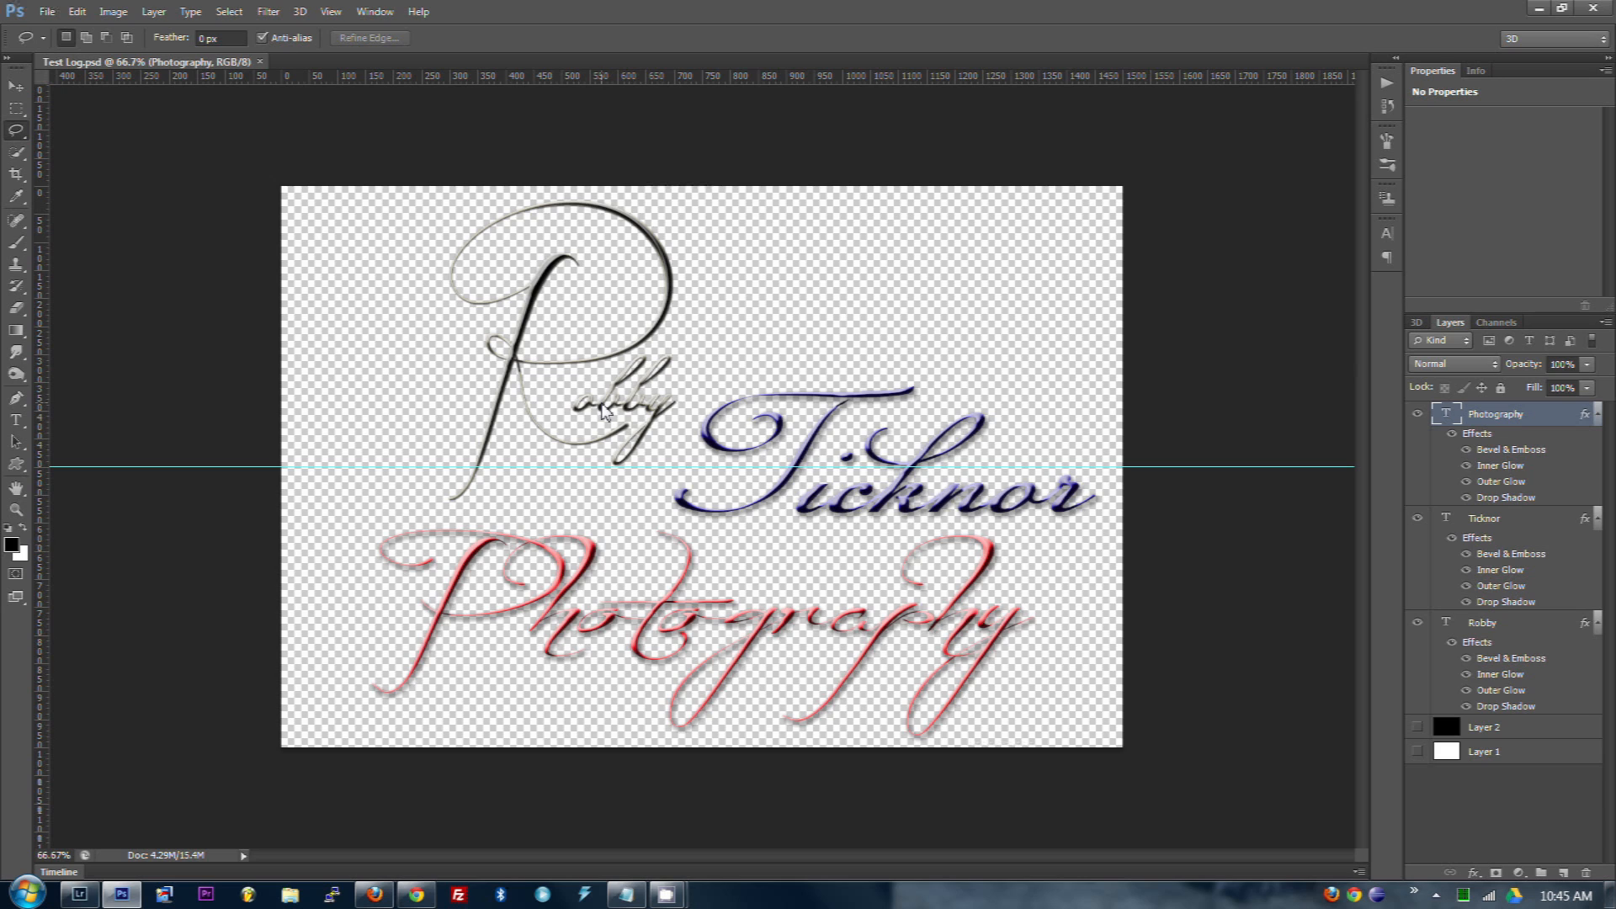
mouse_move(636, 591)
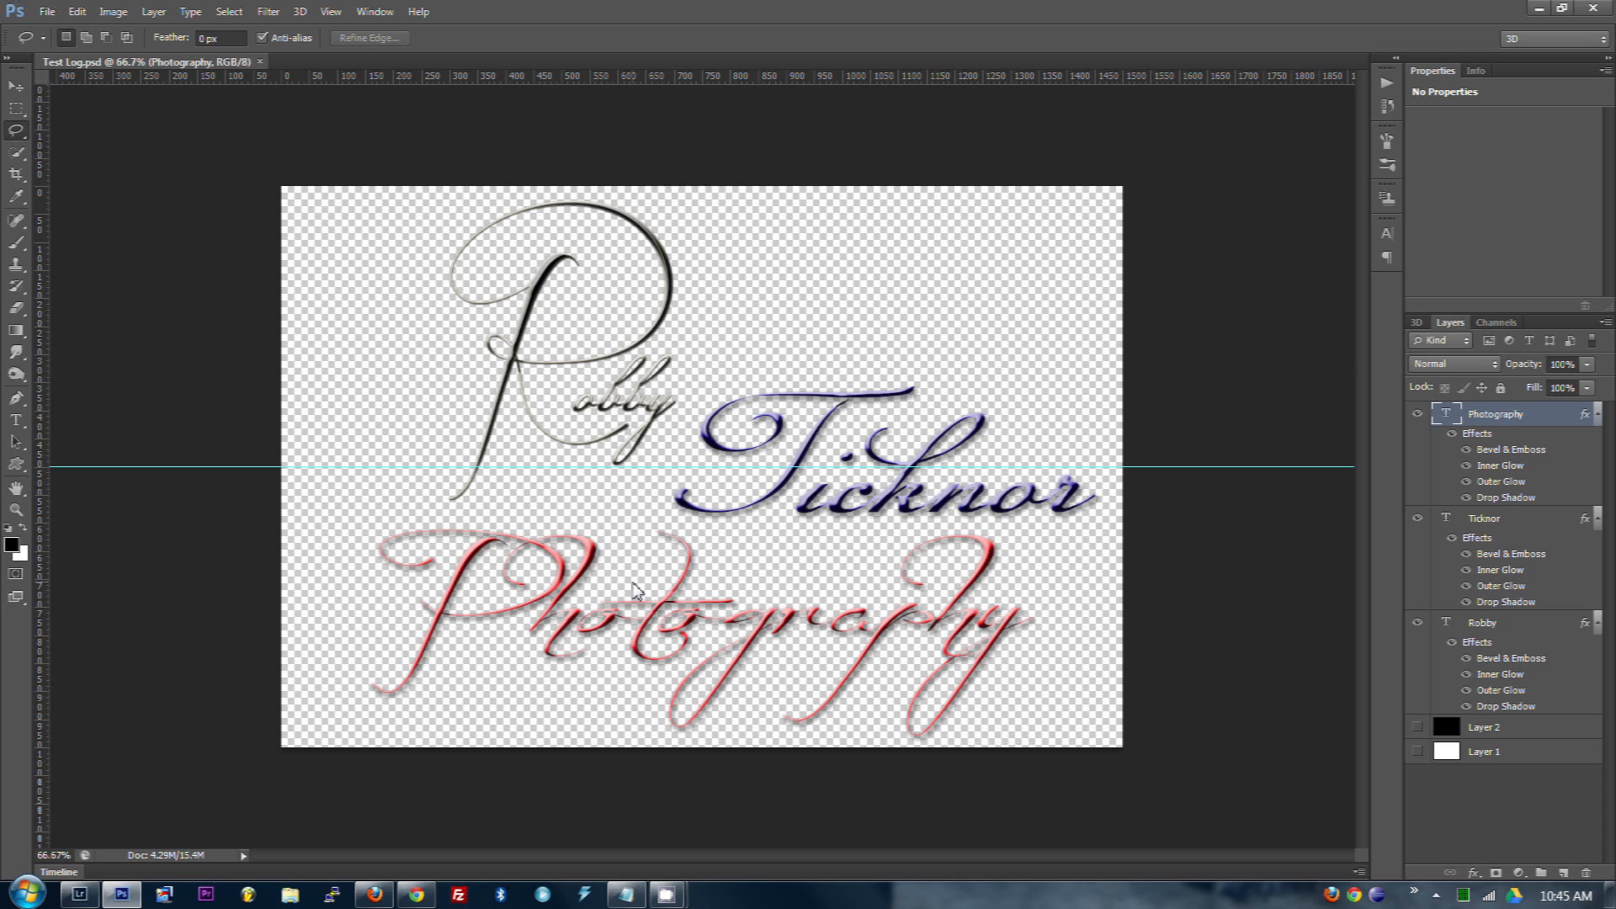
mouse_move(762, 440)
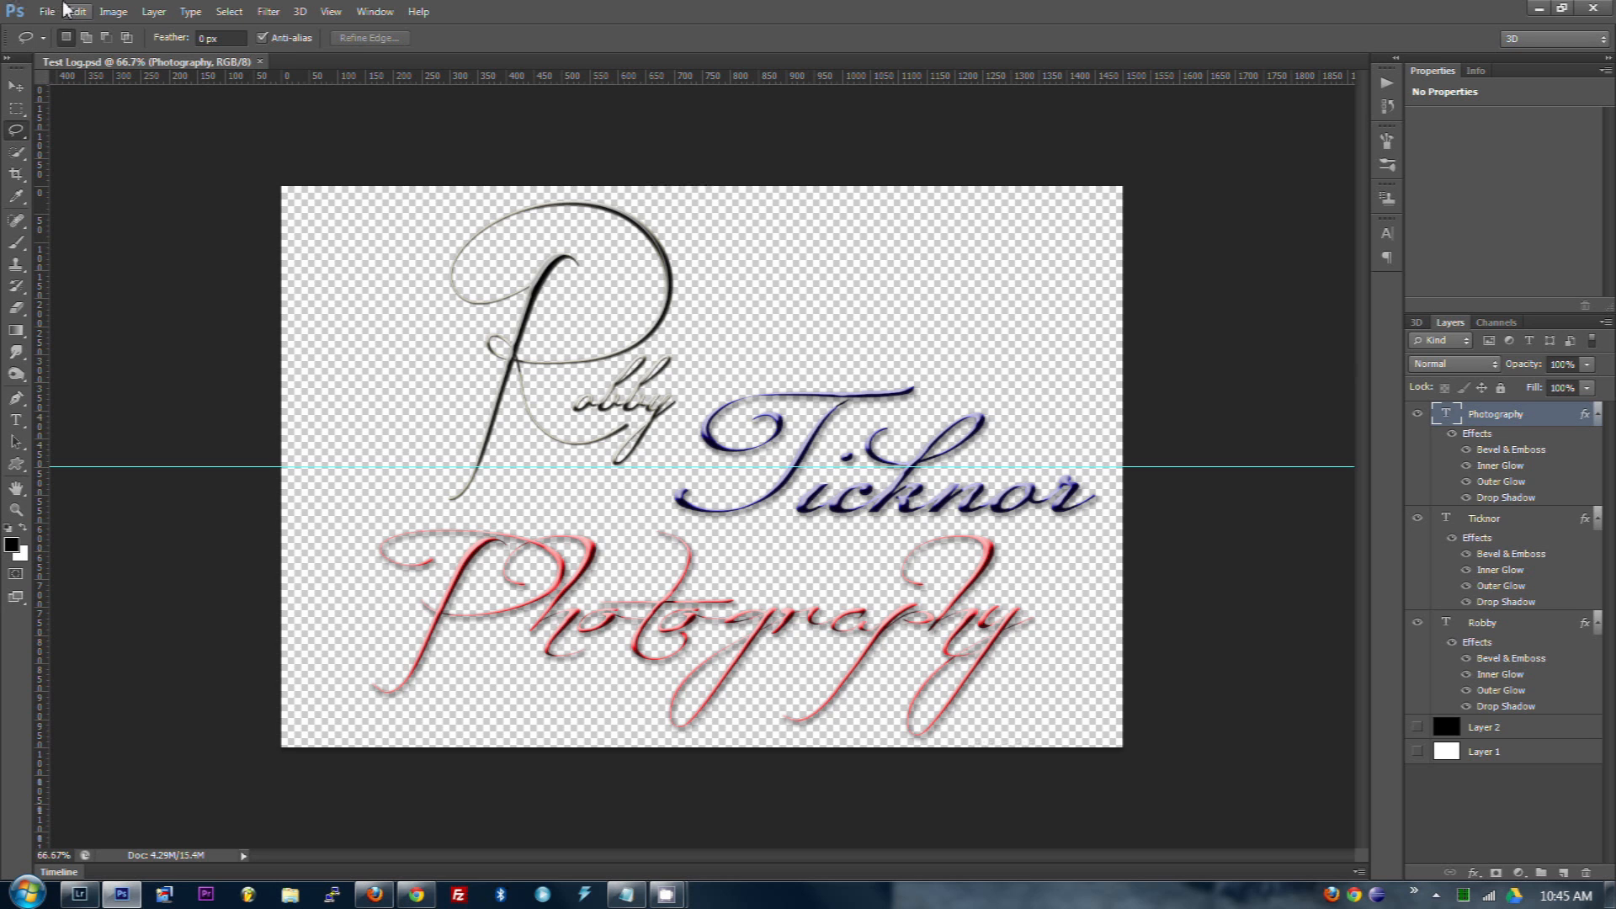
Save a copy of the logo as Test Log.png with default PNG options, then return to Lightroom
left_click(47, 11)
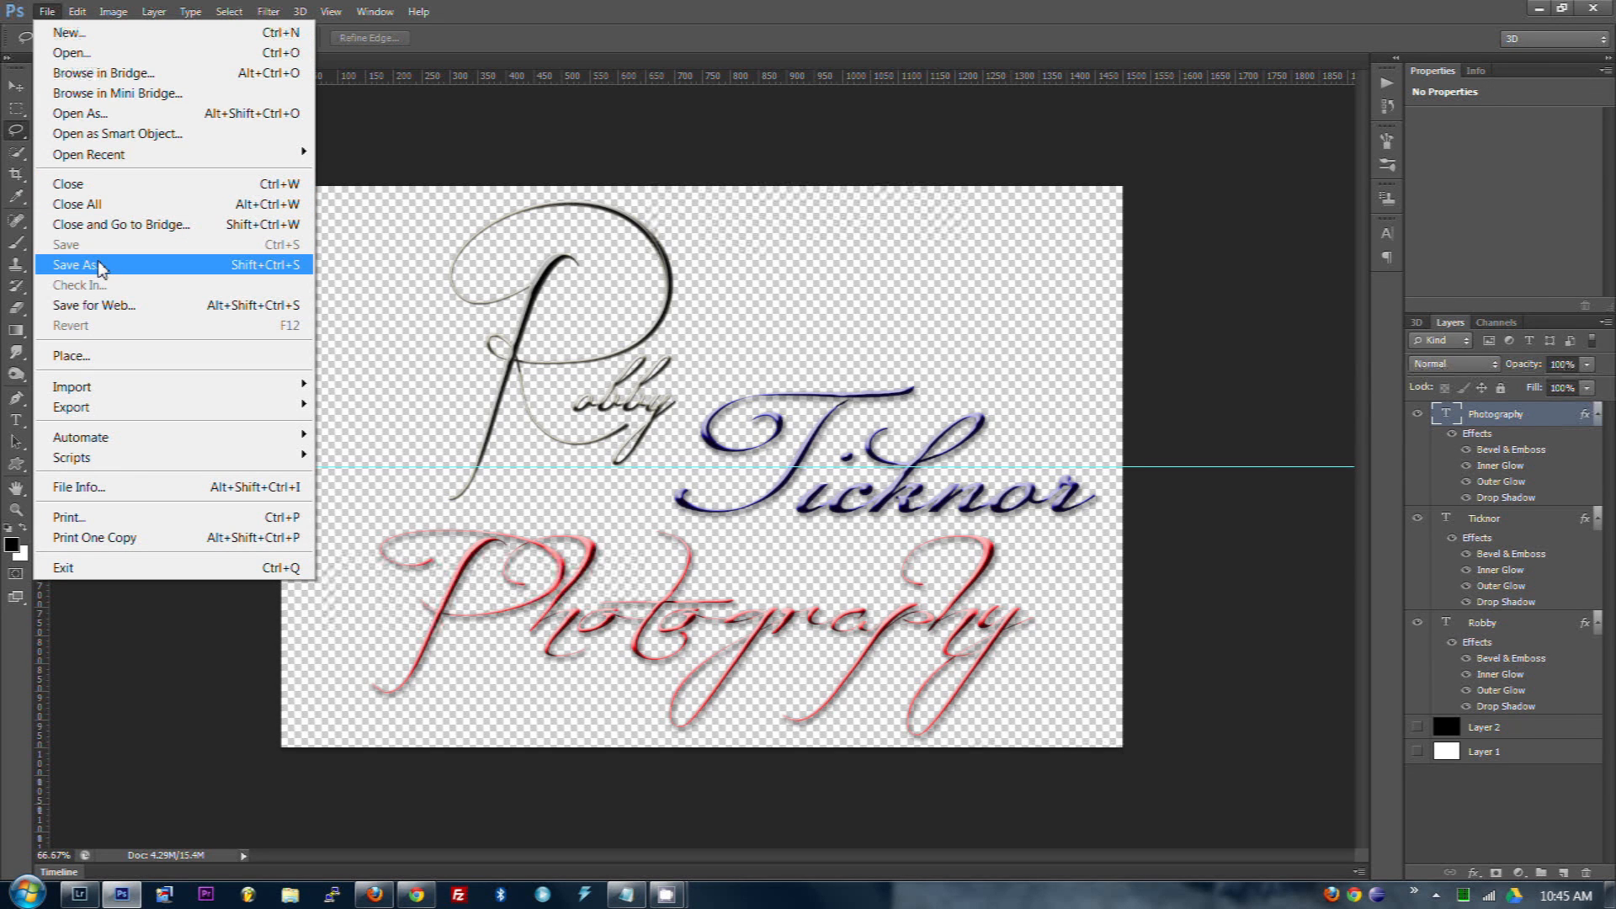
left_click(72, 264)
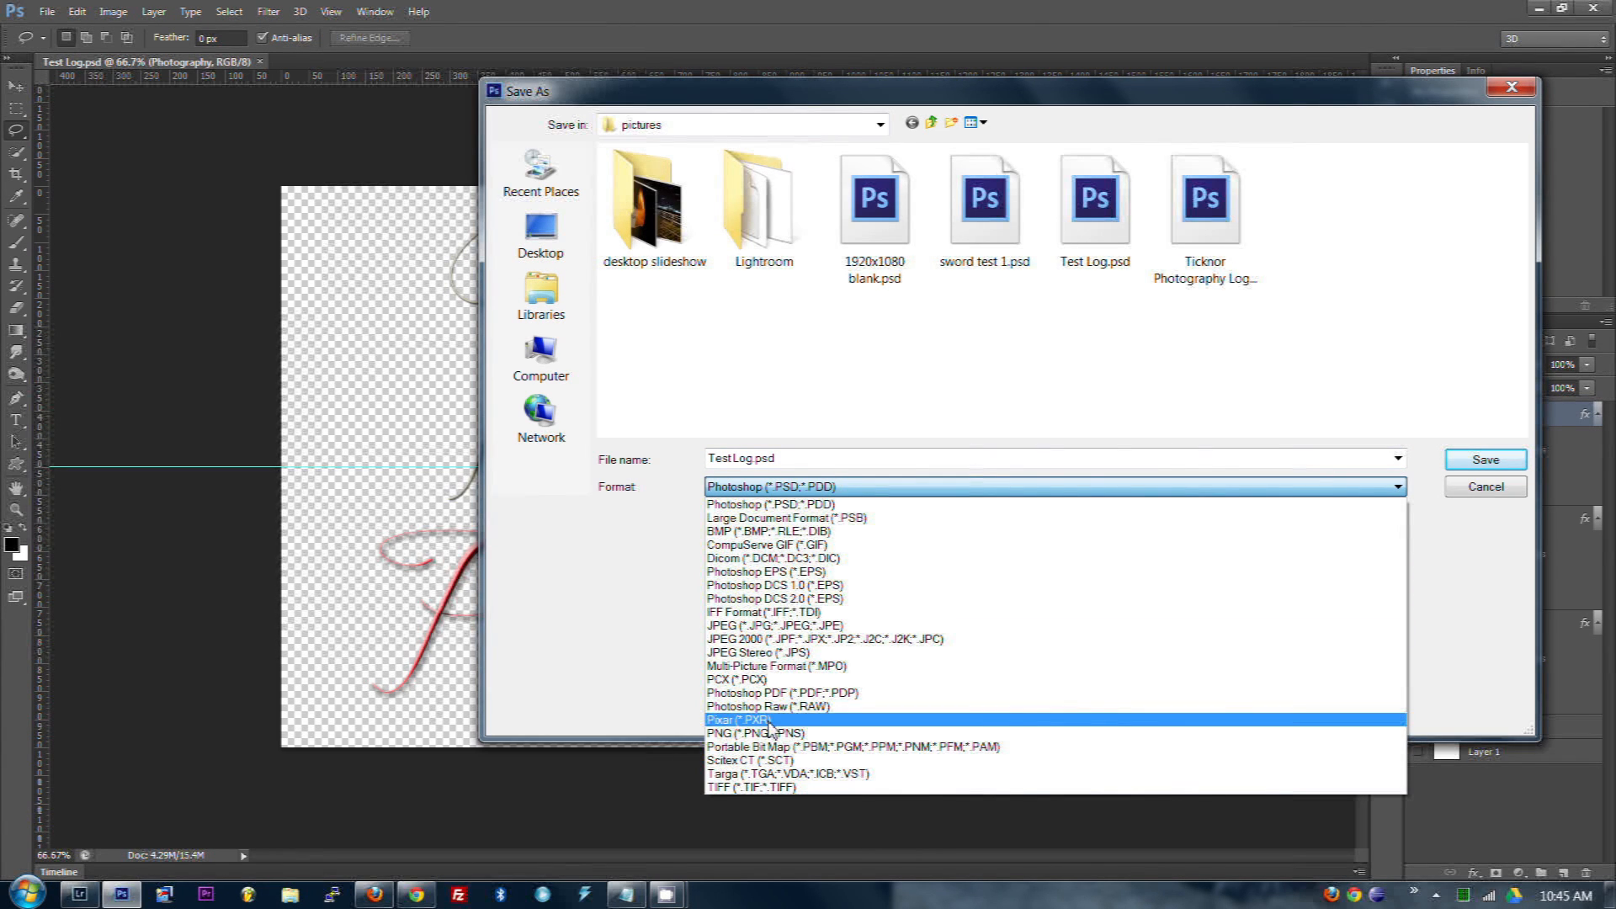
left_click(754, 732)
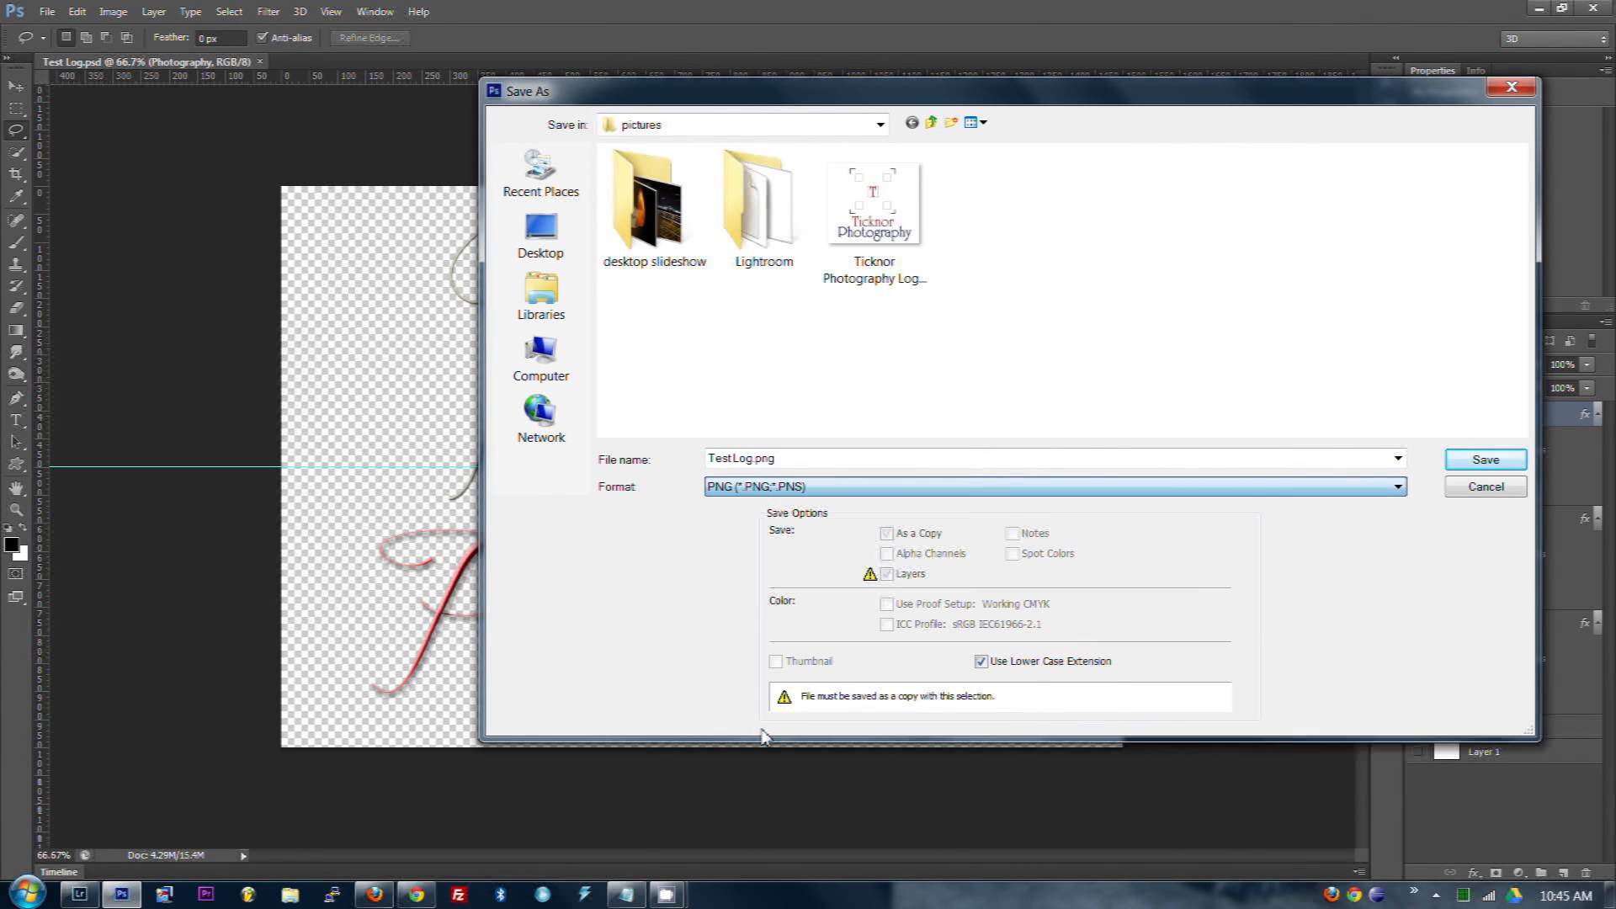
left_click(1483, 458)
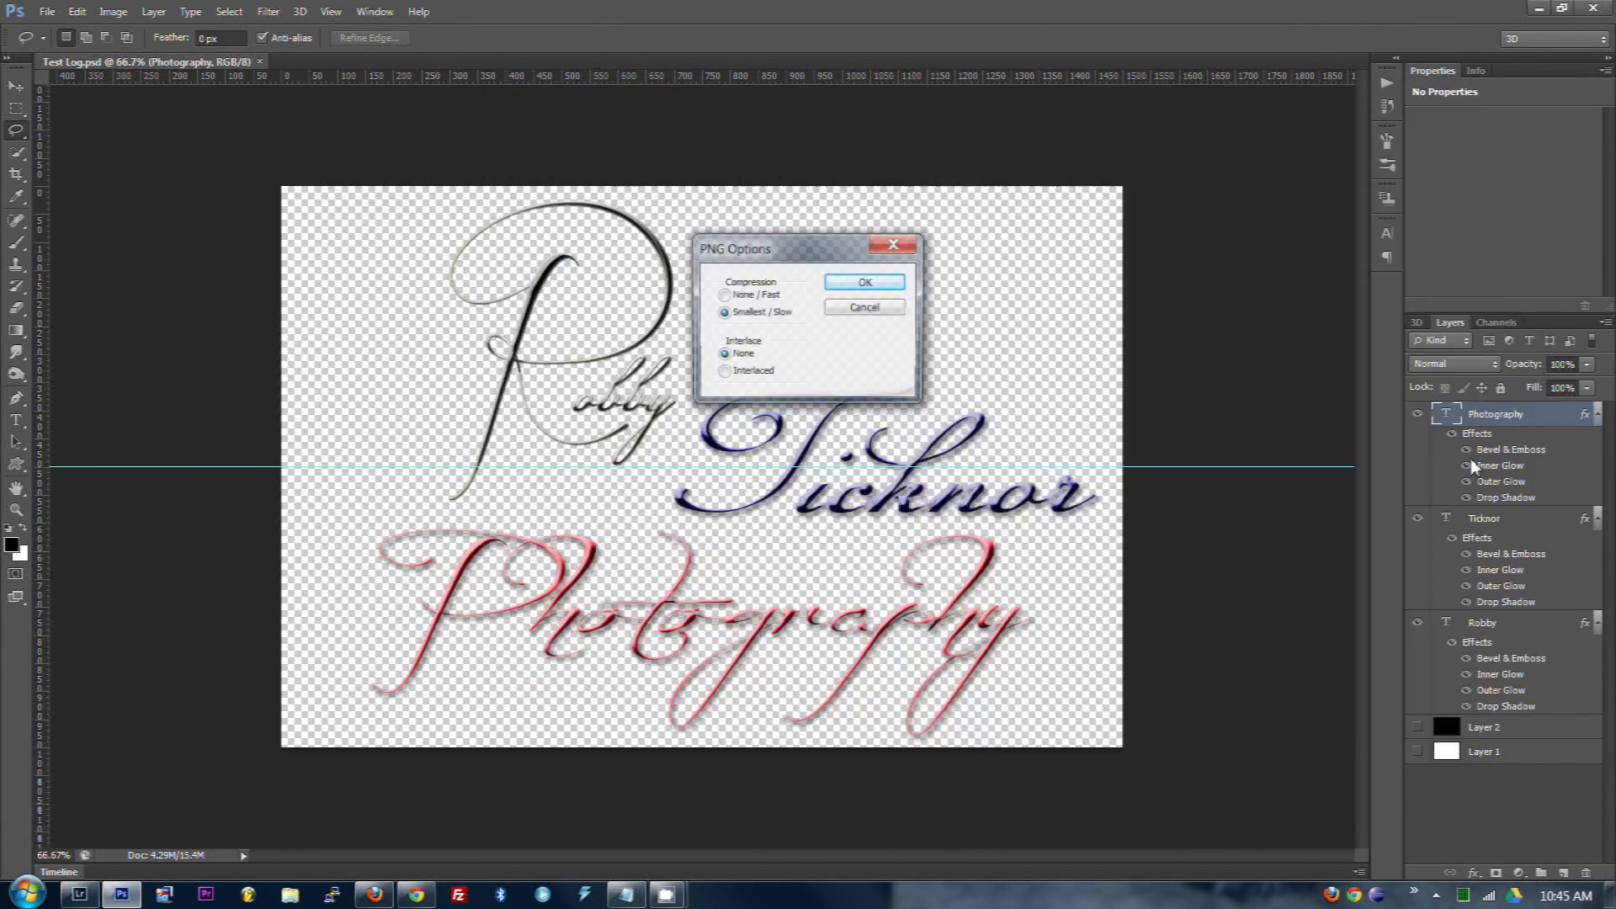
left_click(863, 281)
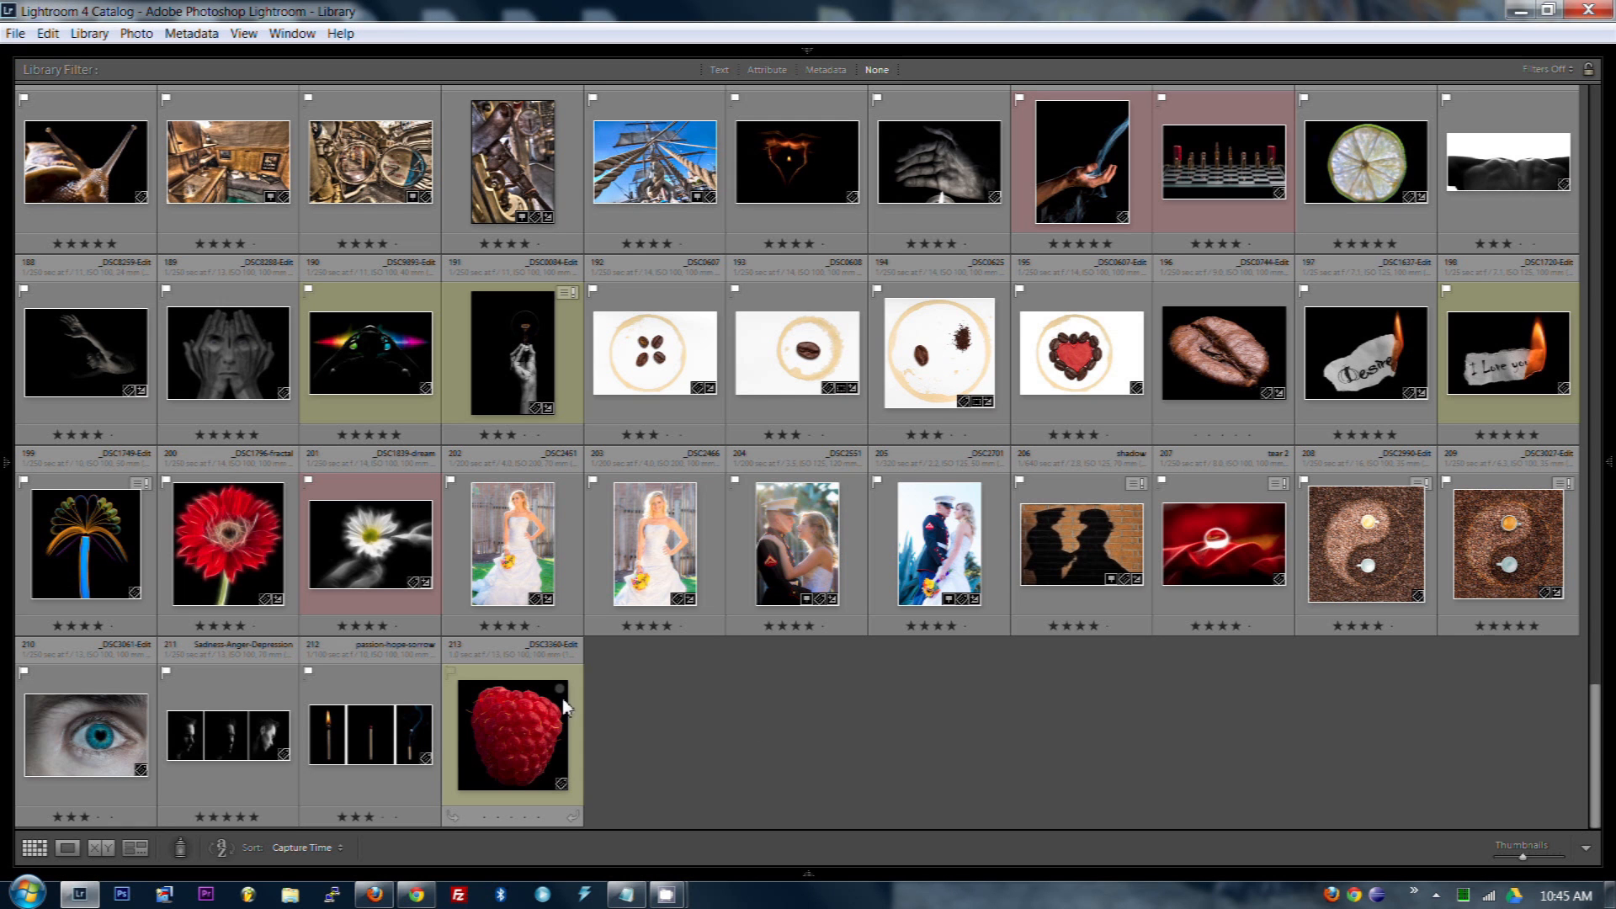
Start an export from the raspberry photo and list the available watermark presets
right_click(512, 732)
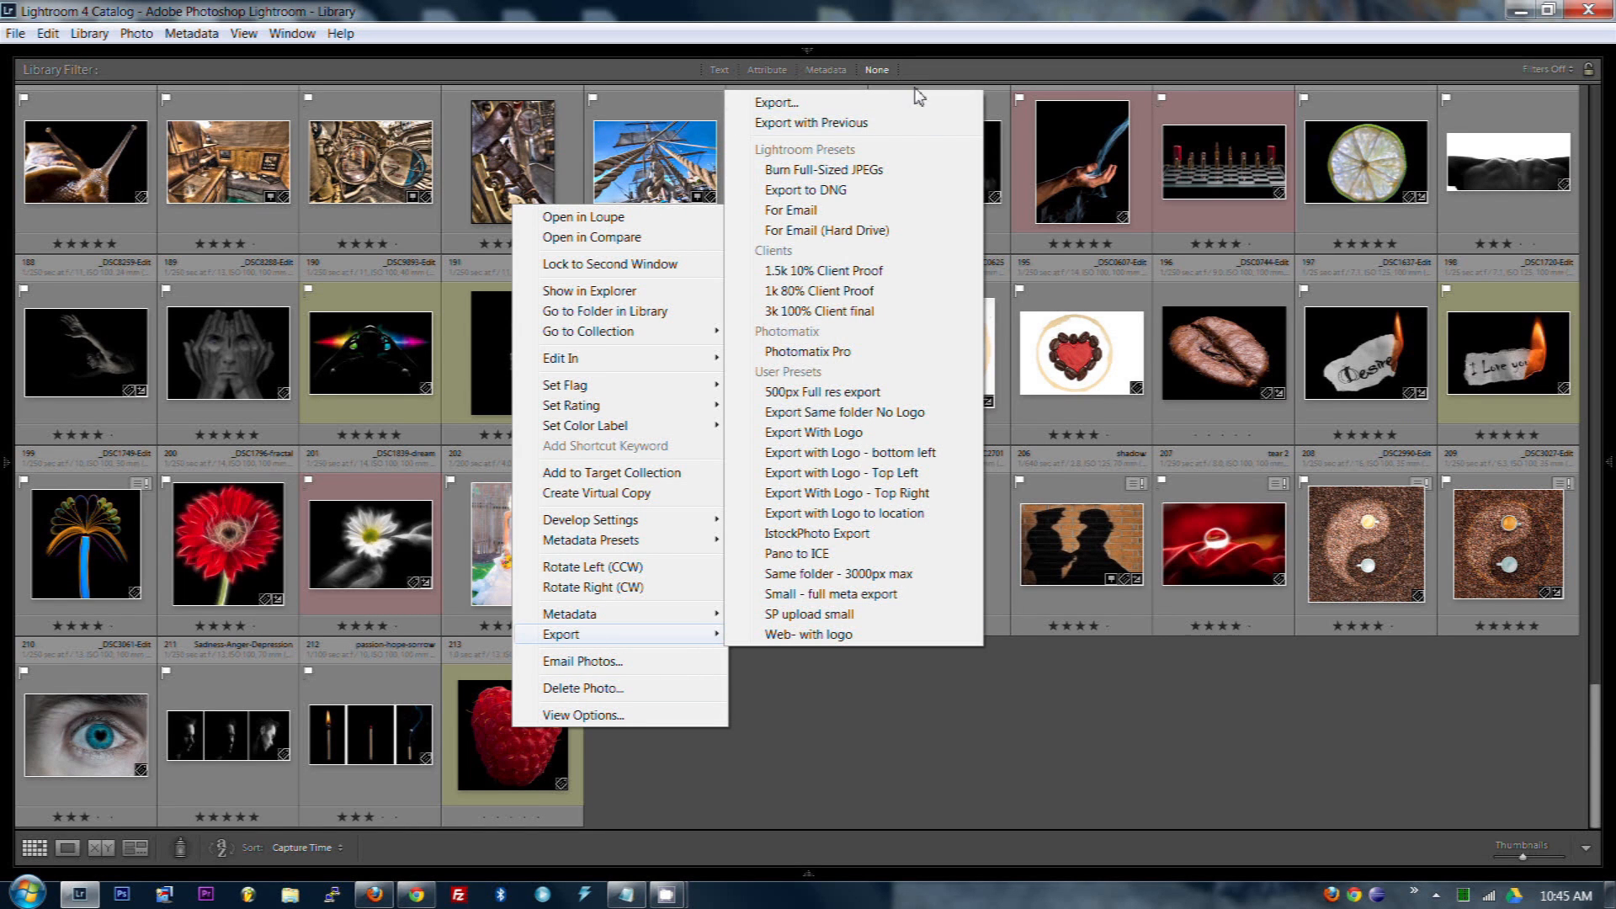
left_click(776, 103)
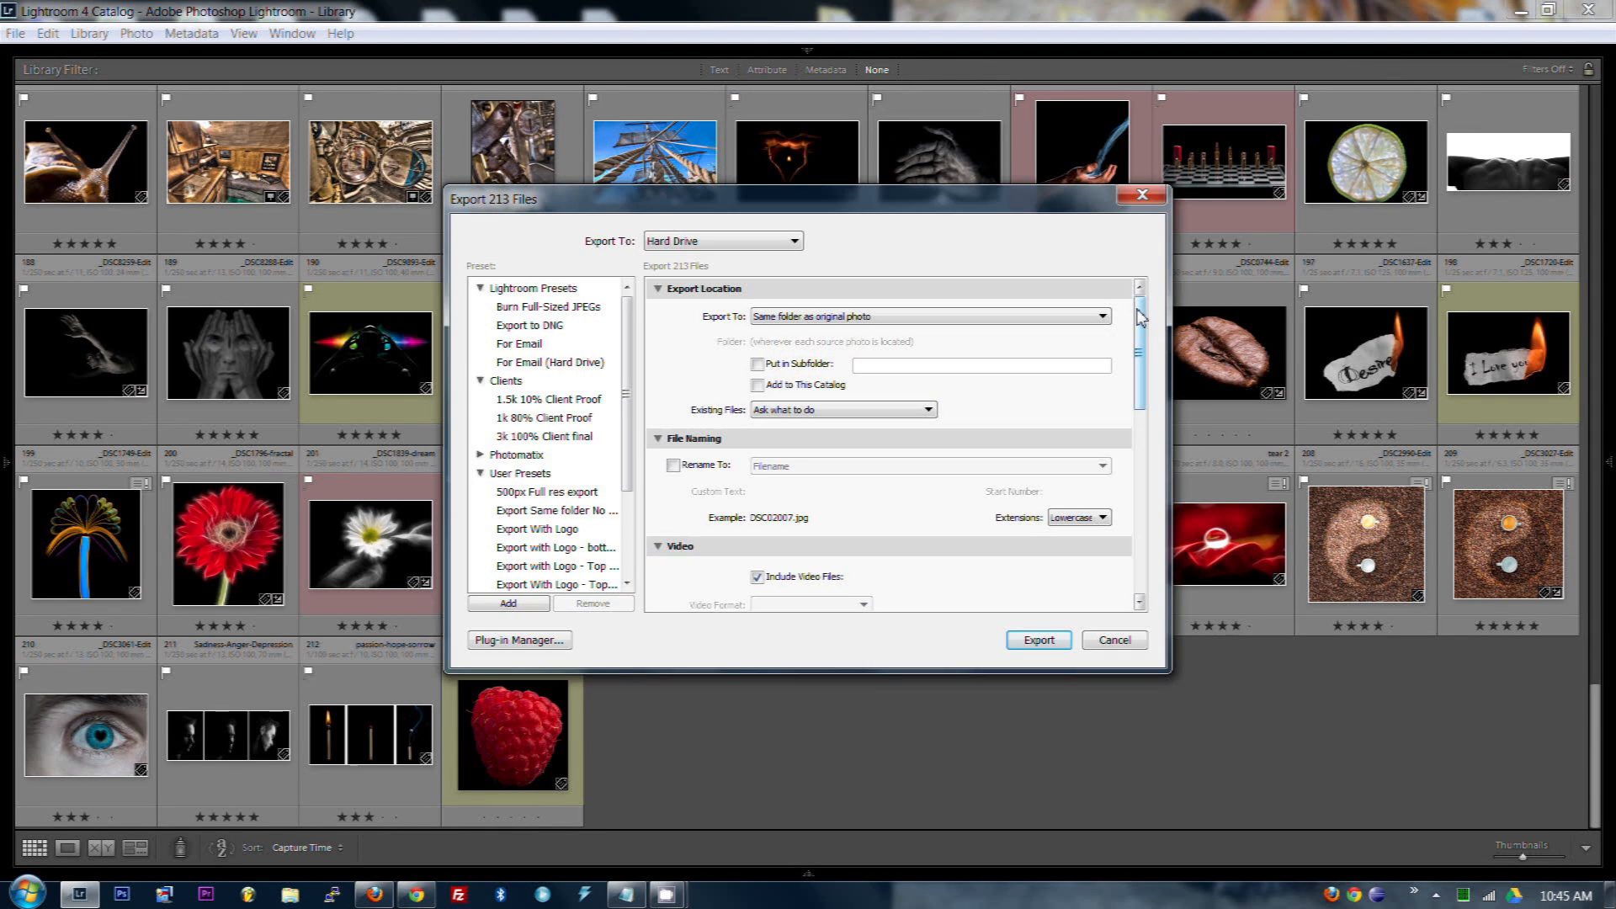
scroll("down", 3)
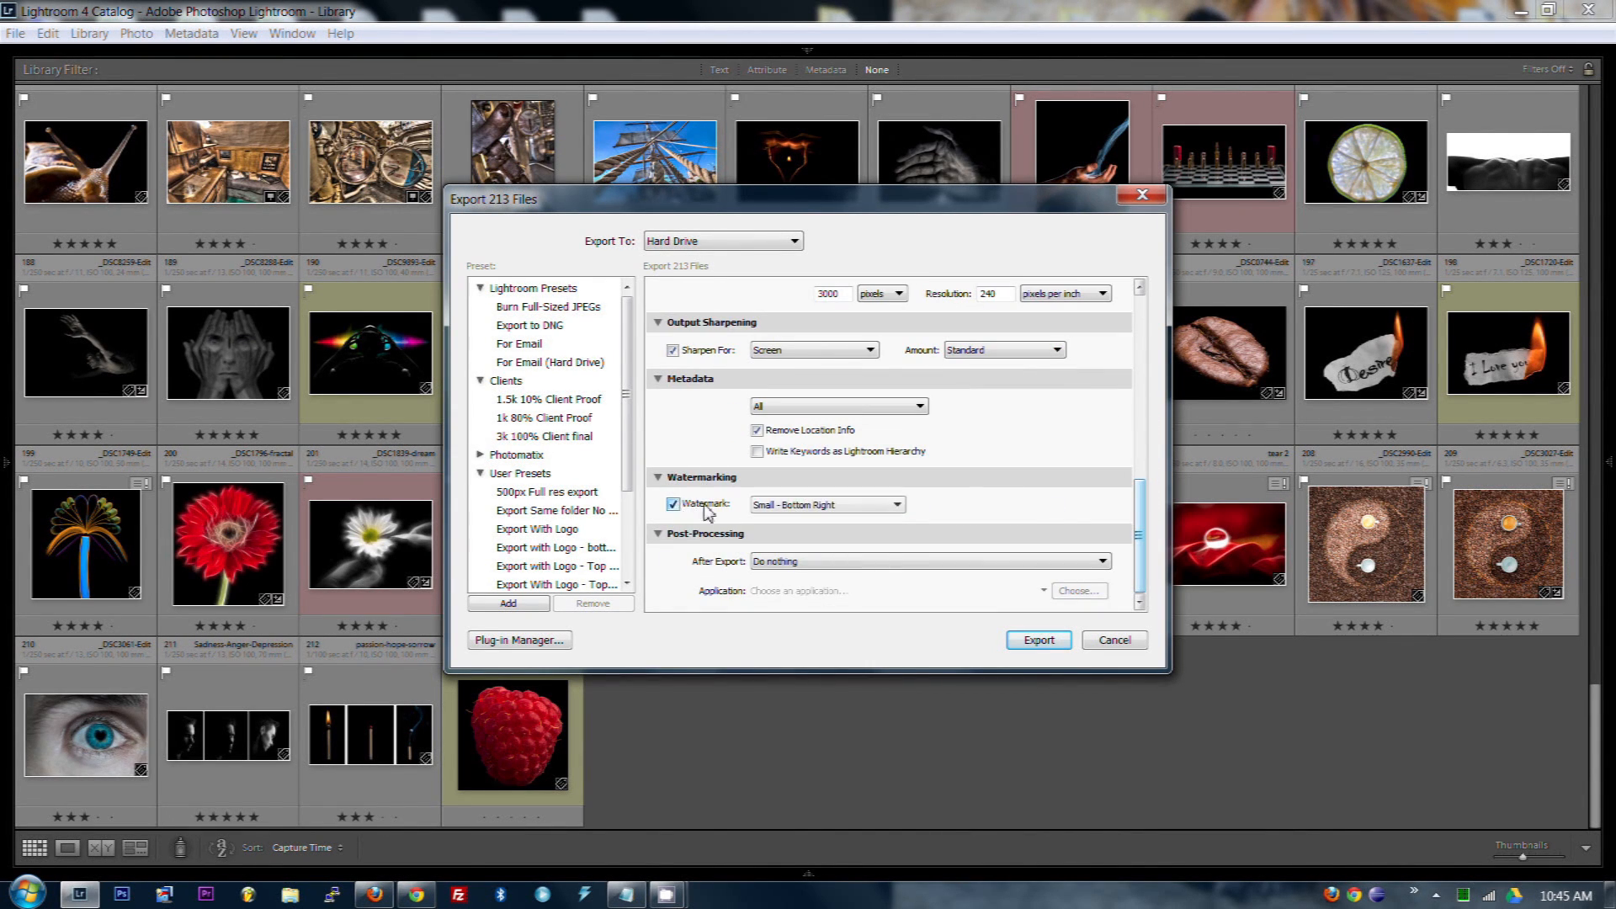
left_click(824, 503)
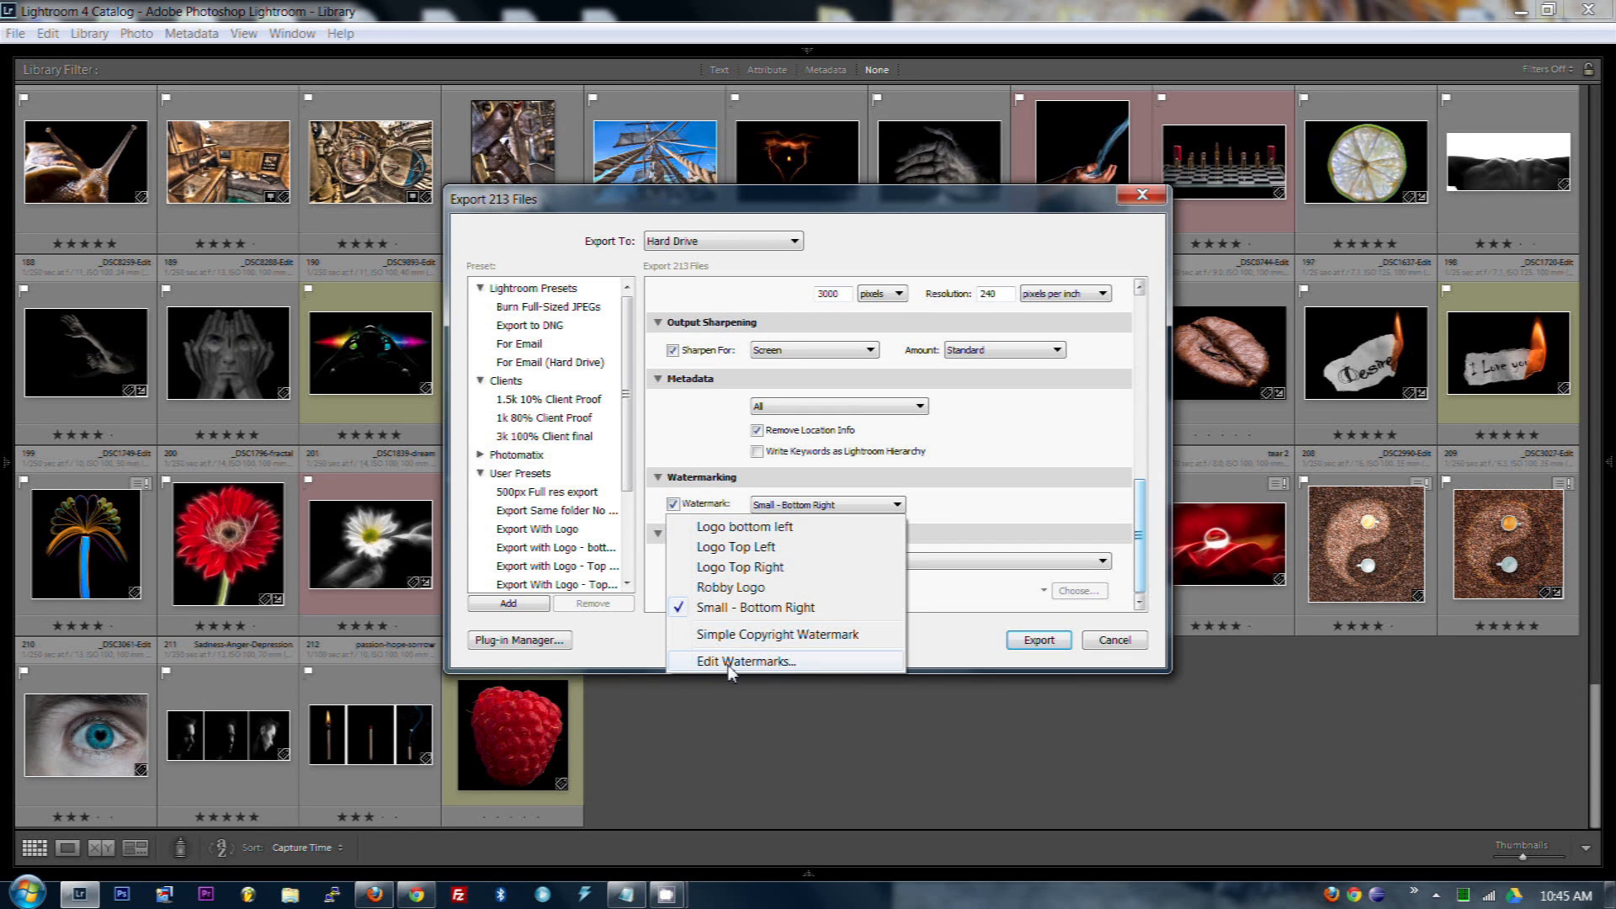
In the Watermark Editor use a Graphic watermark loaded from Test Log.png
left_click(745, 659)
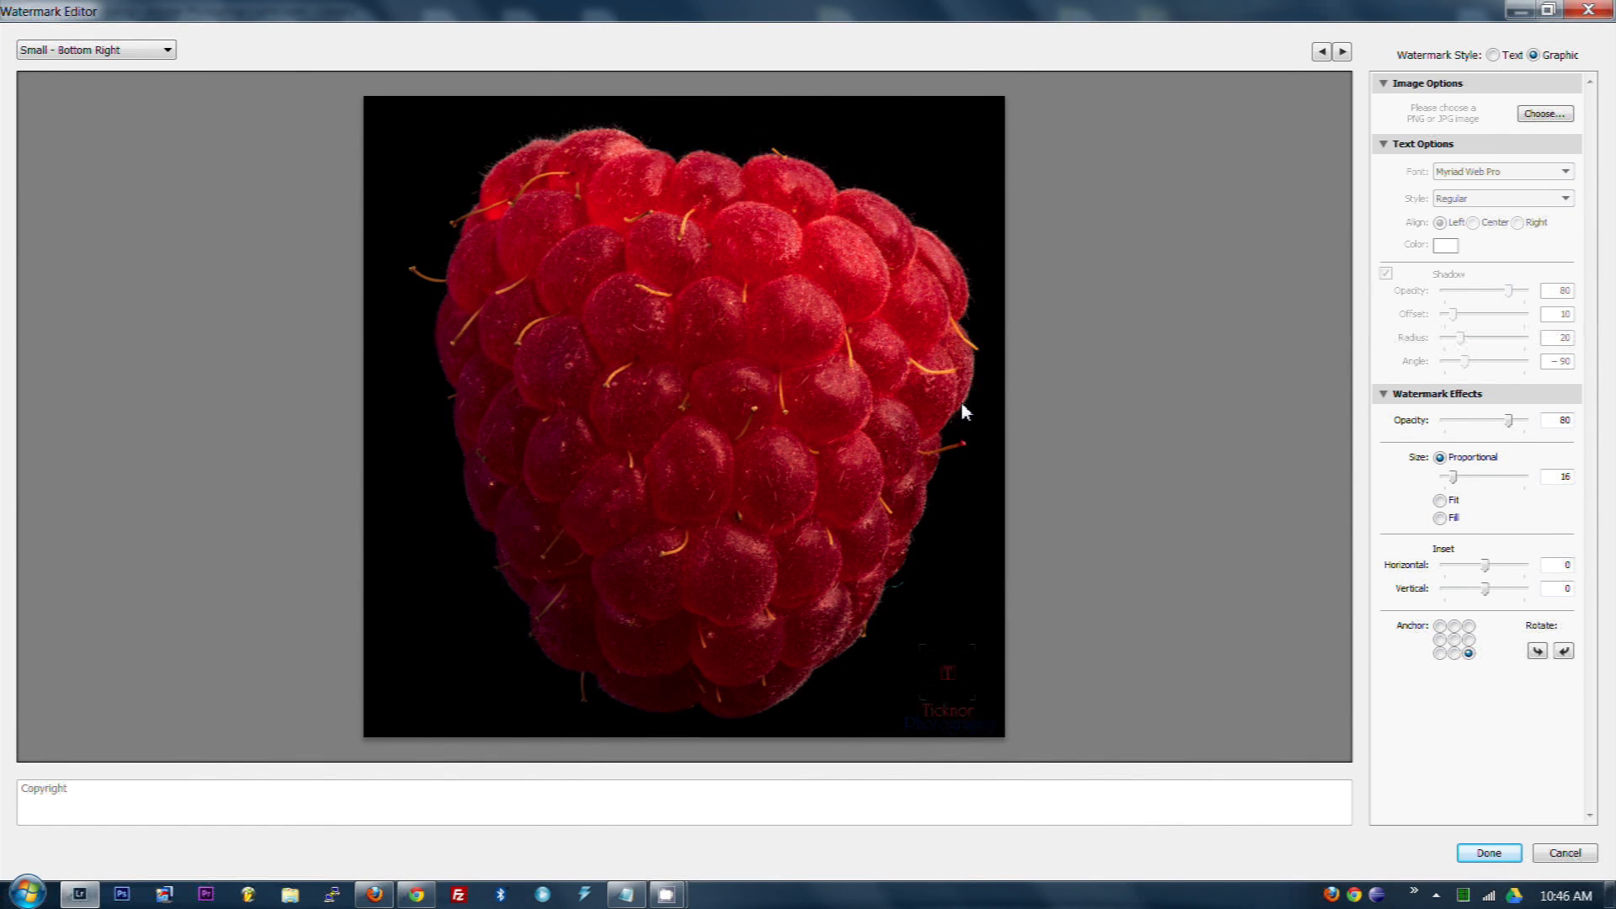
mouse_move(949, 350)
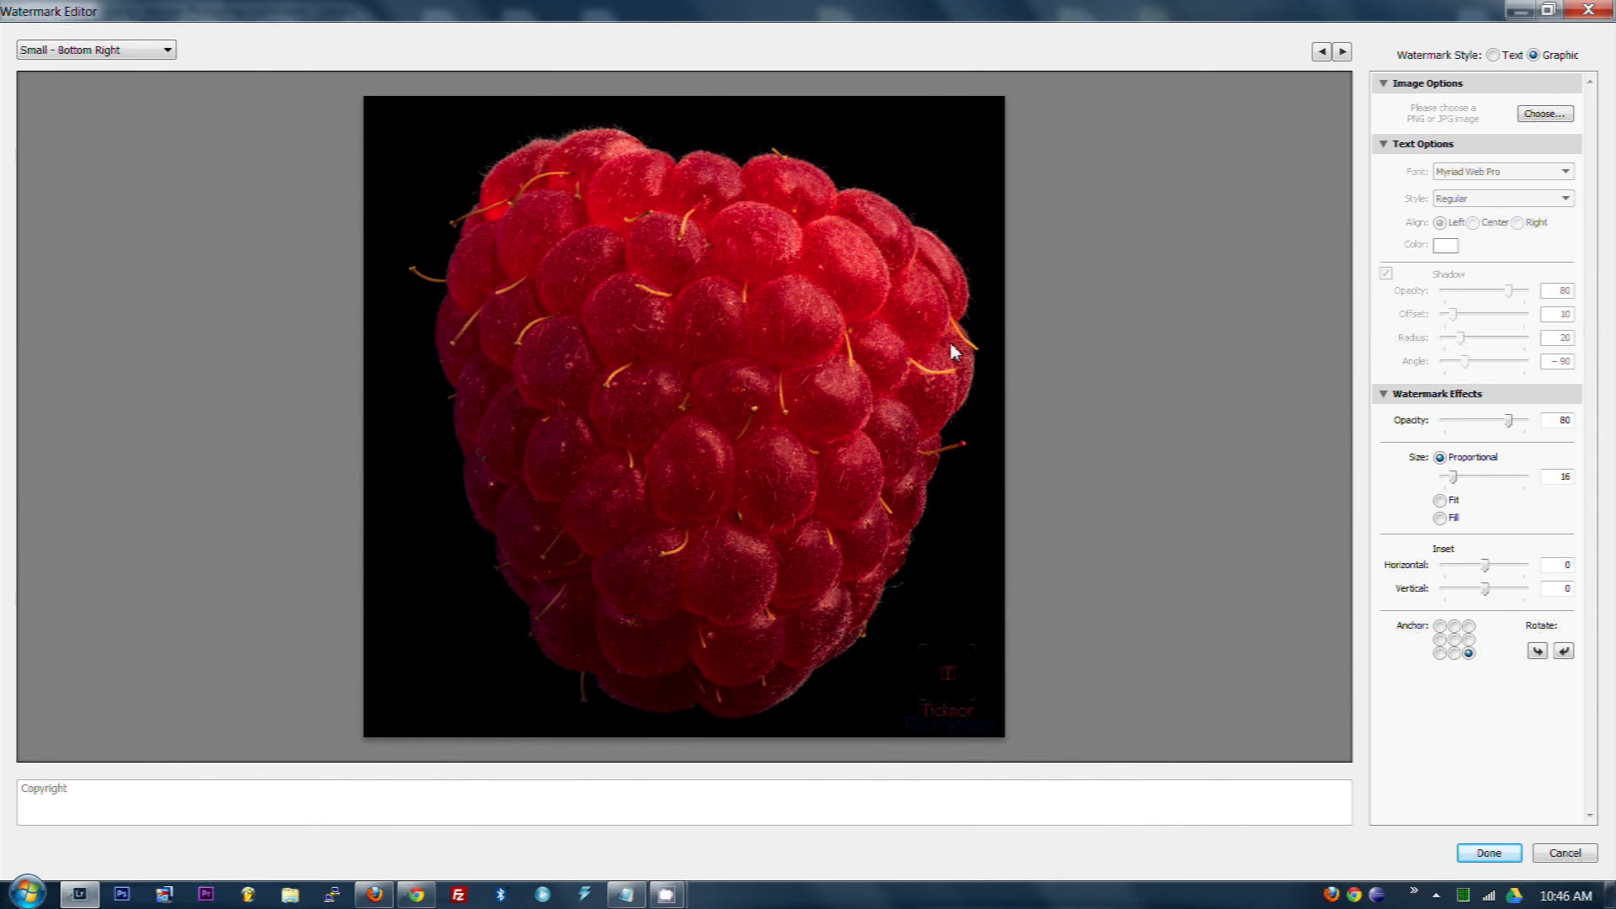
left_click(1500, 54)
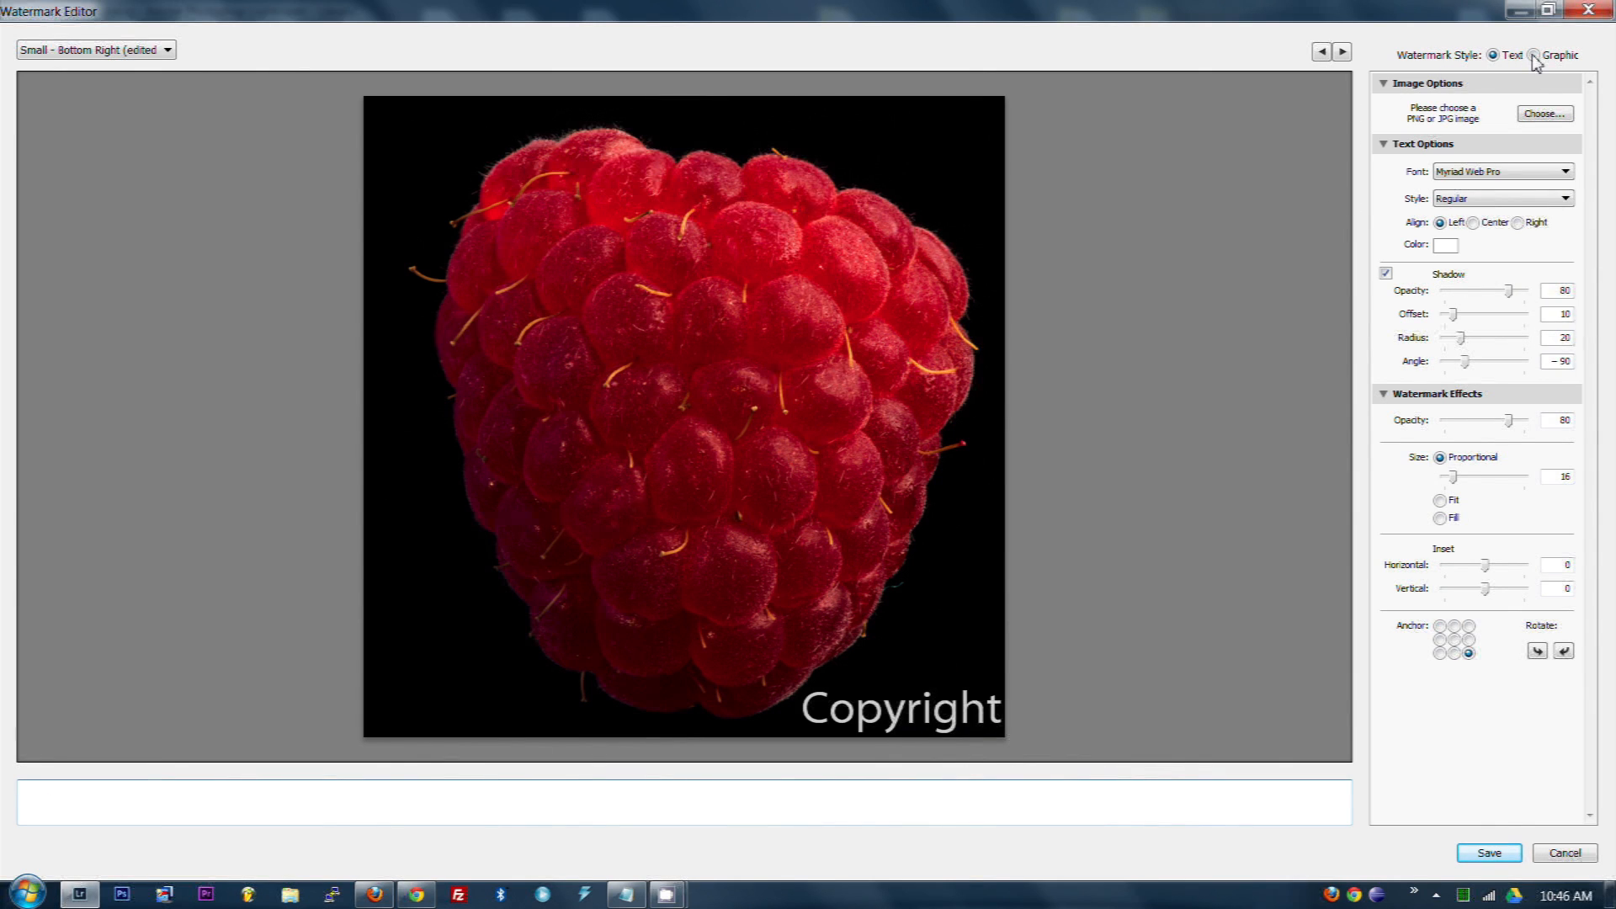
left_click(1533, 54)
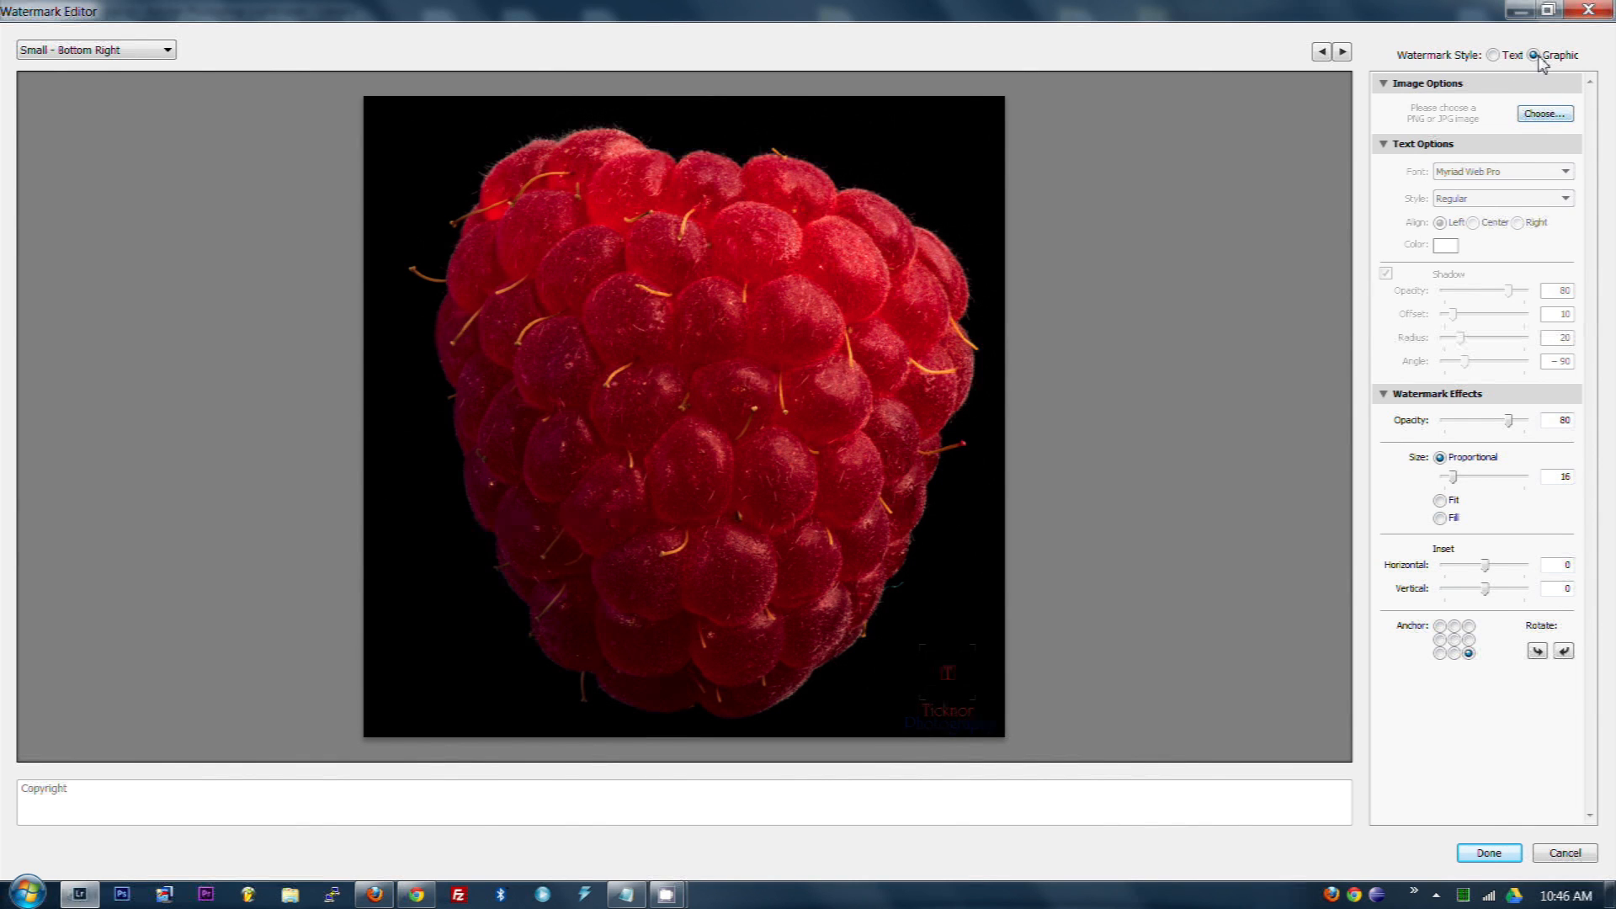
left_click(1543, 113)
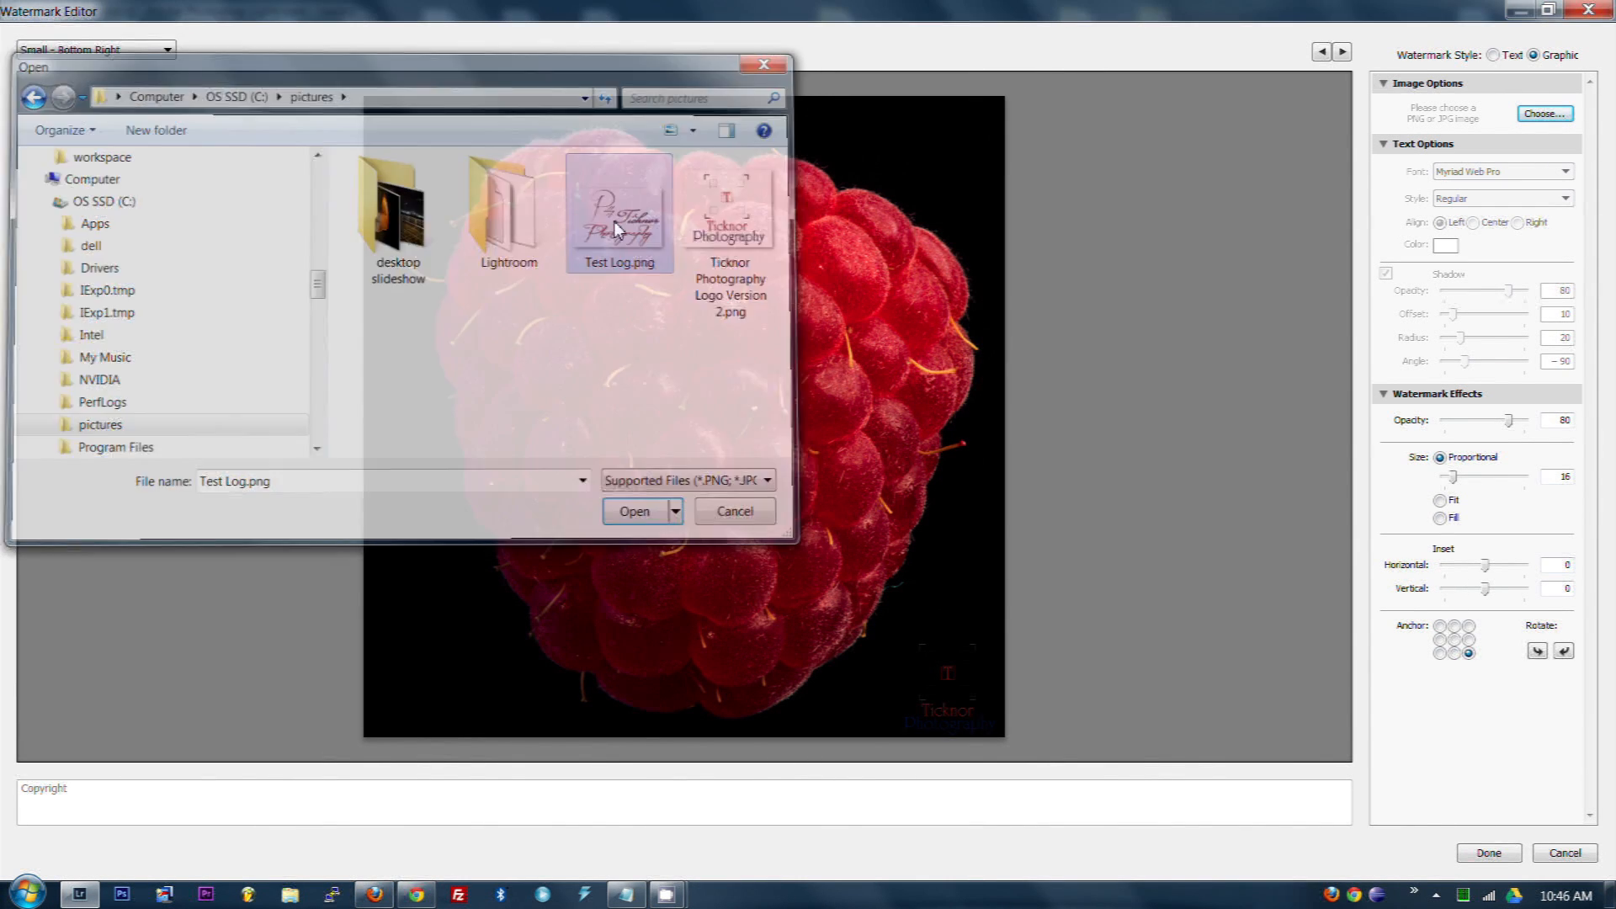
left_click(634, 512)
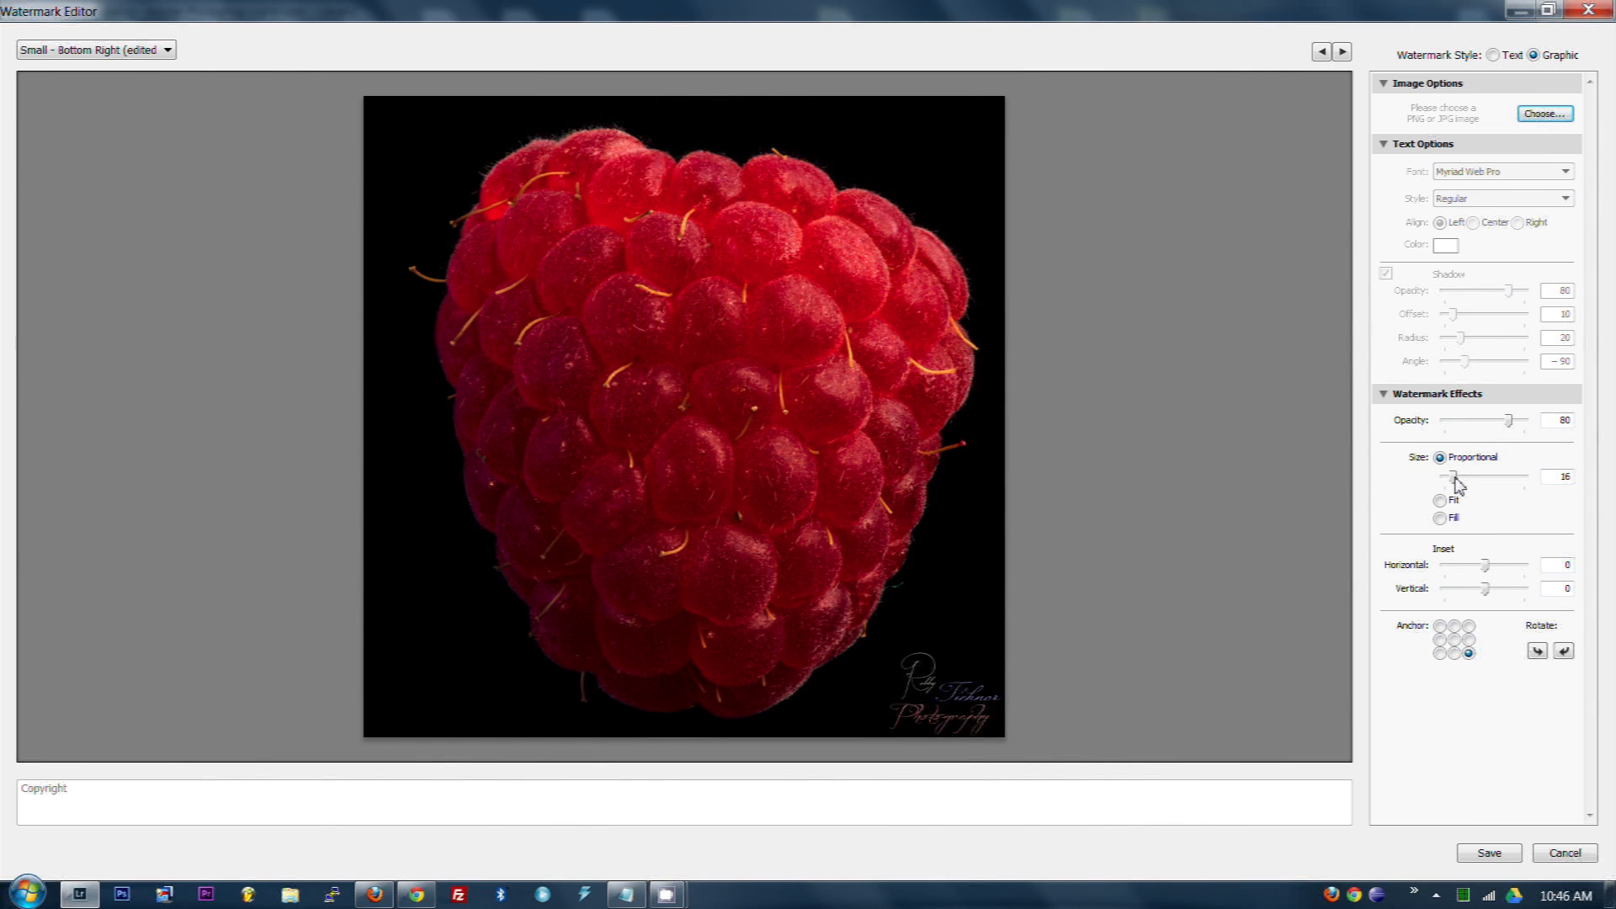
Set the logo's proportional size to 23 with horizontal inset 1 and vertical inset 2
left_click_drag(1454, 476, 1465, 477)
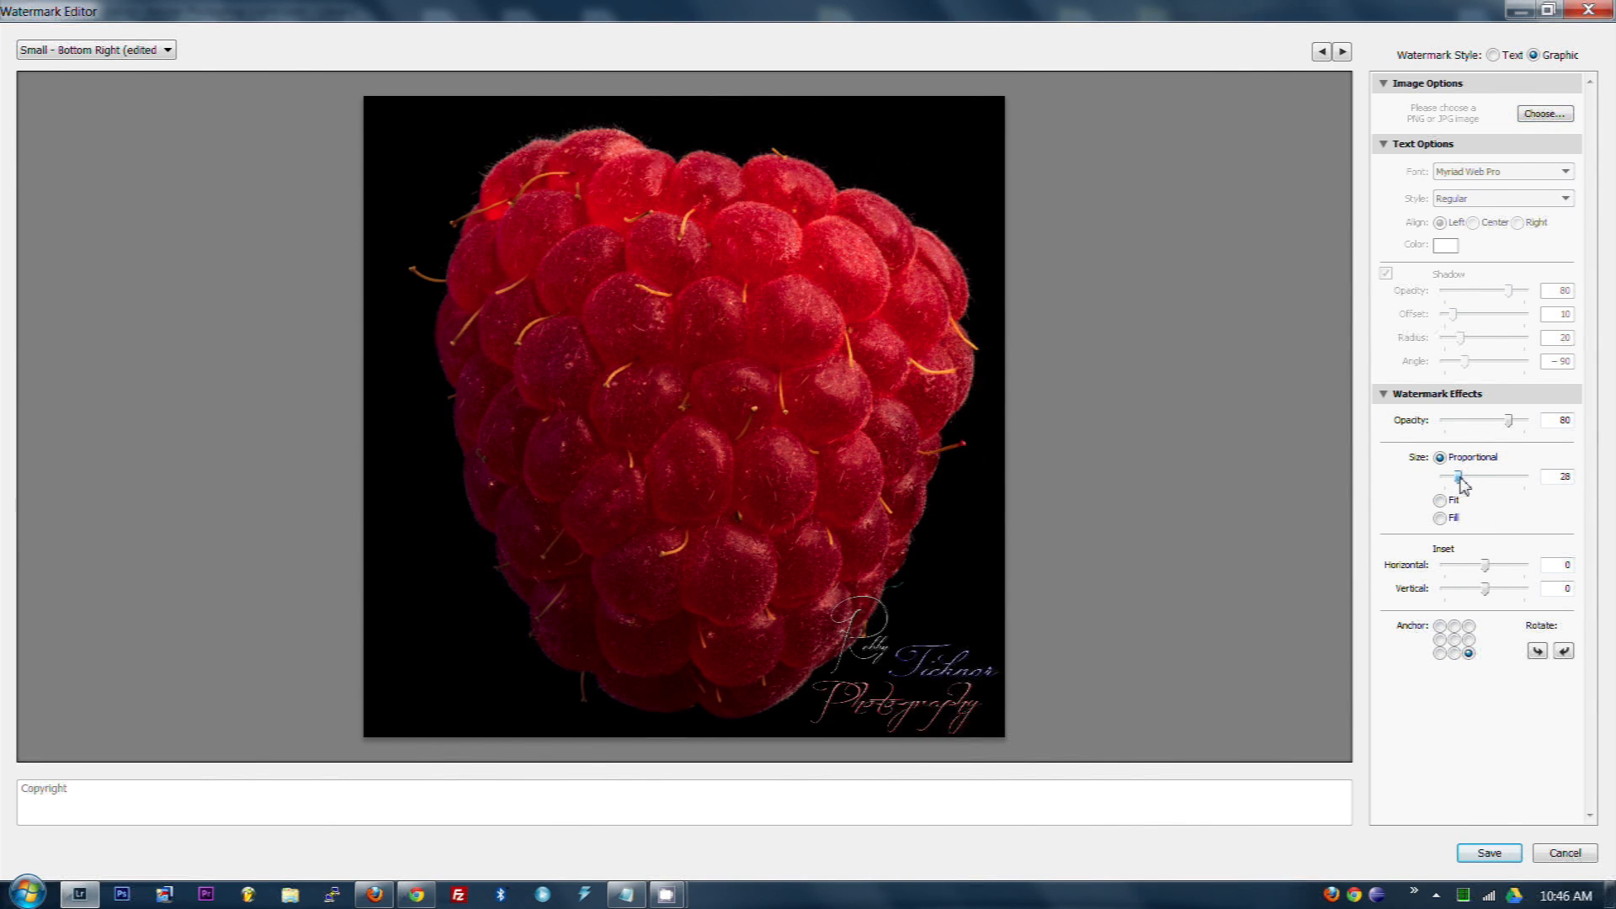
left_click_drag(1484, 476, 1461, 477)
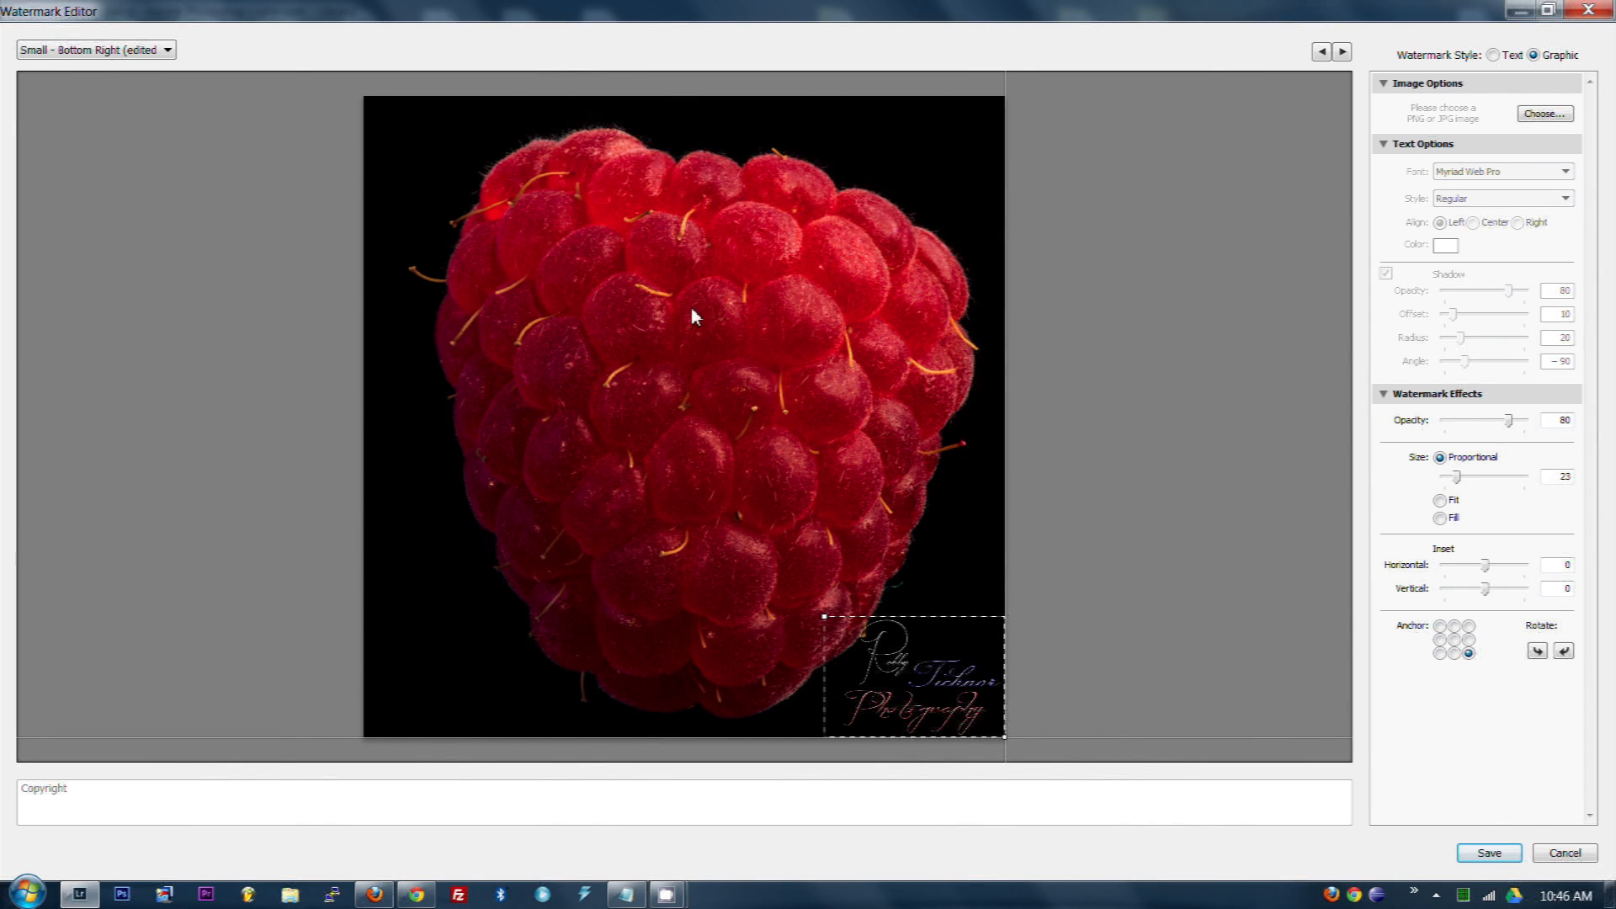
mouse_move(919, 666)
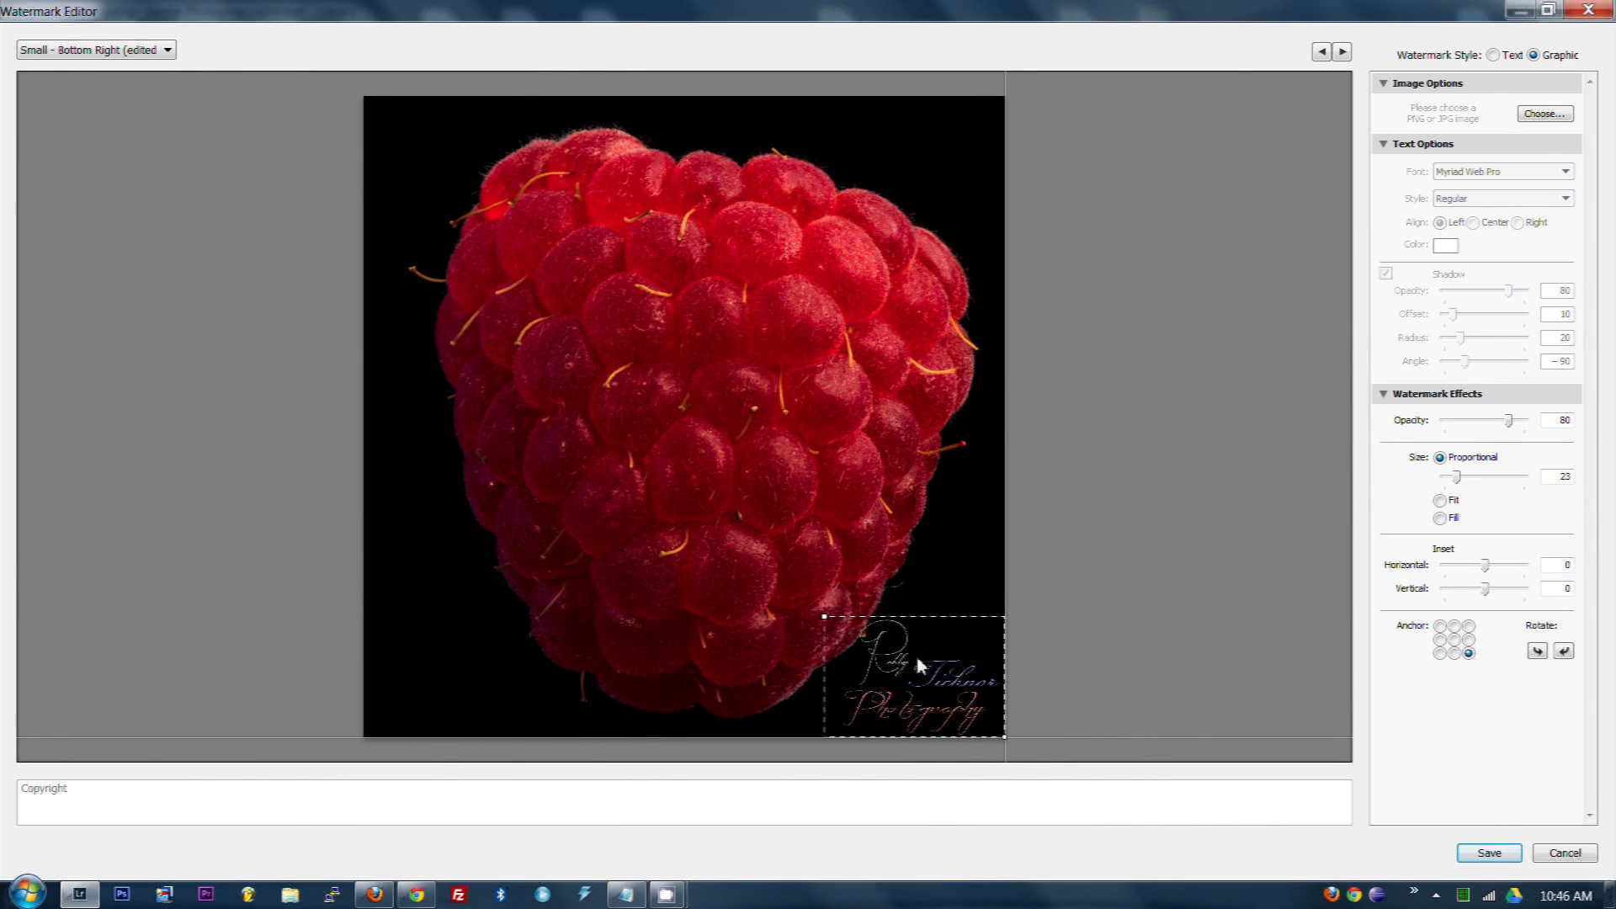
mouse_move(1132, 564)
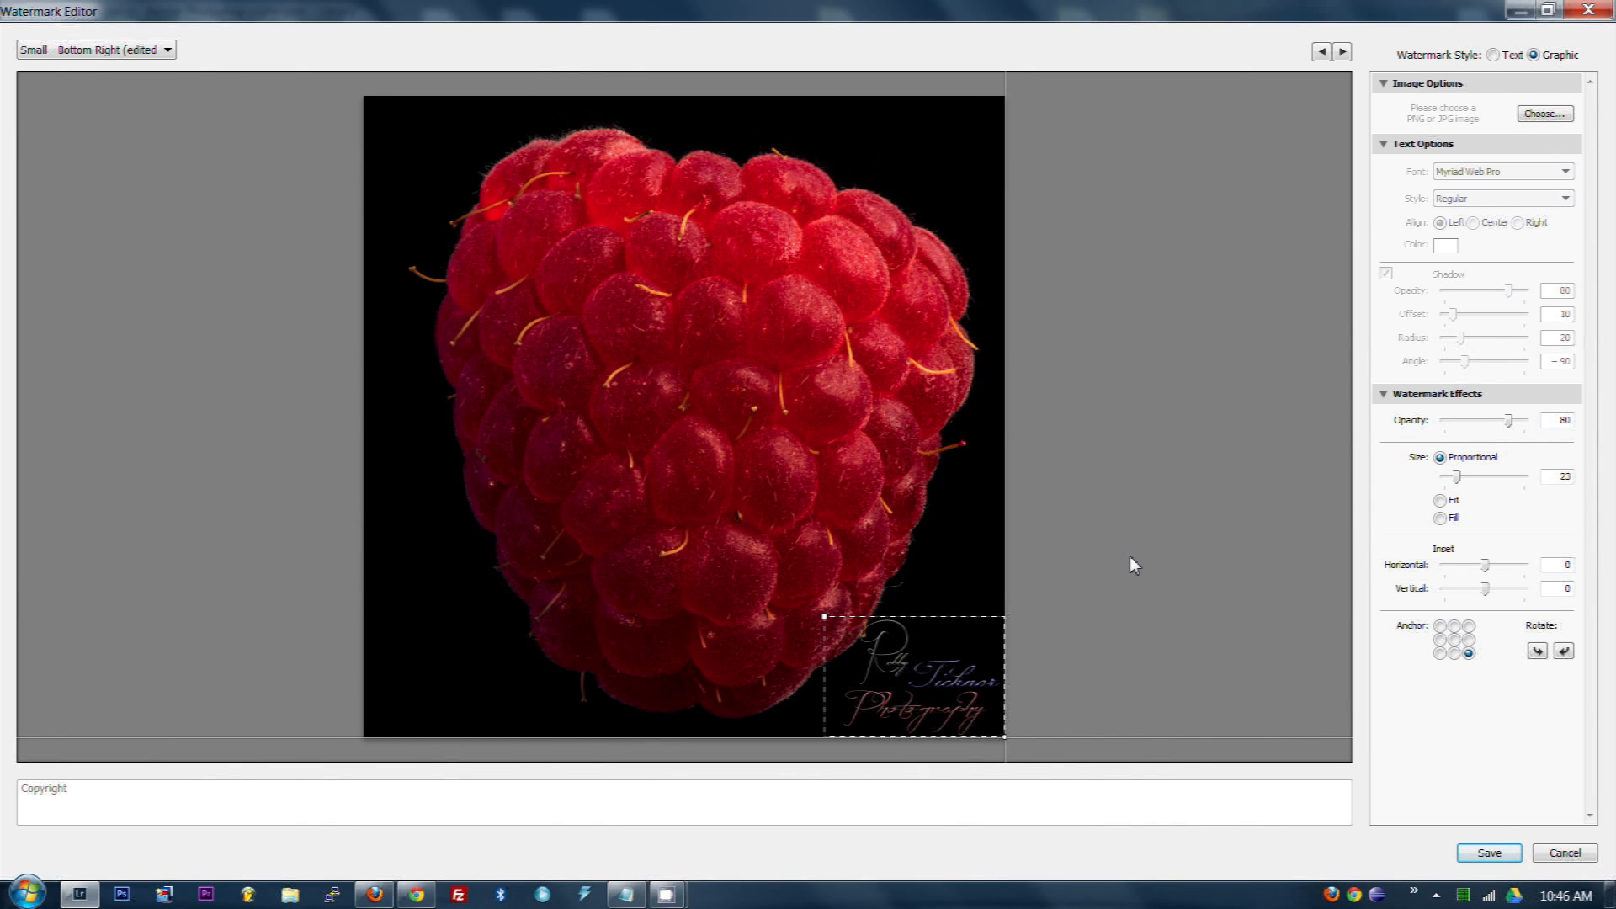
mouse_move(863, 685)
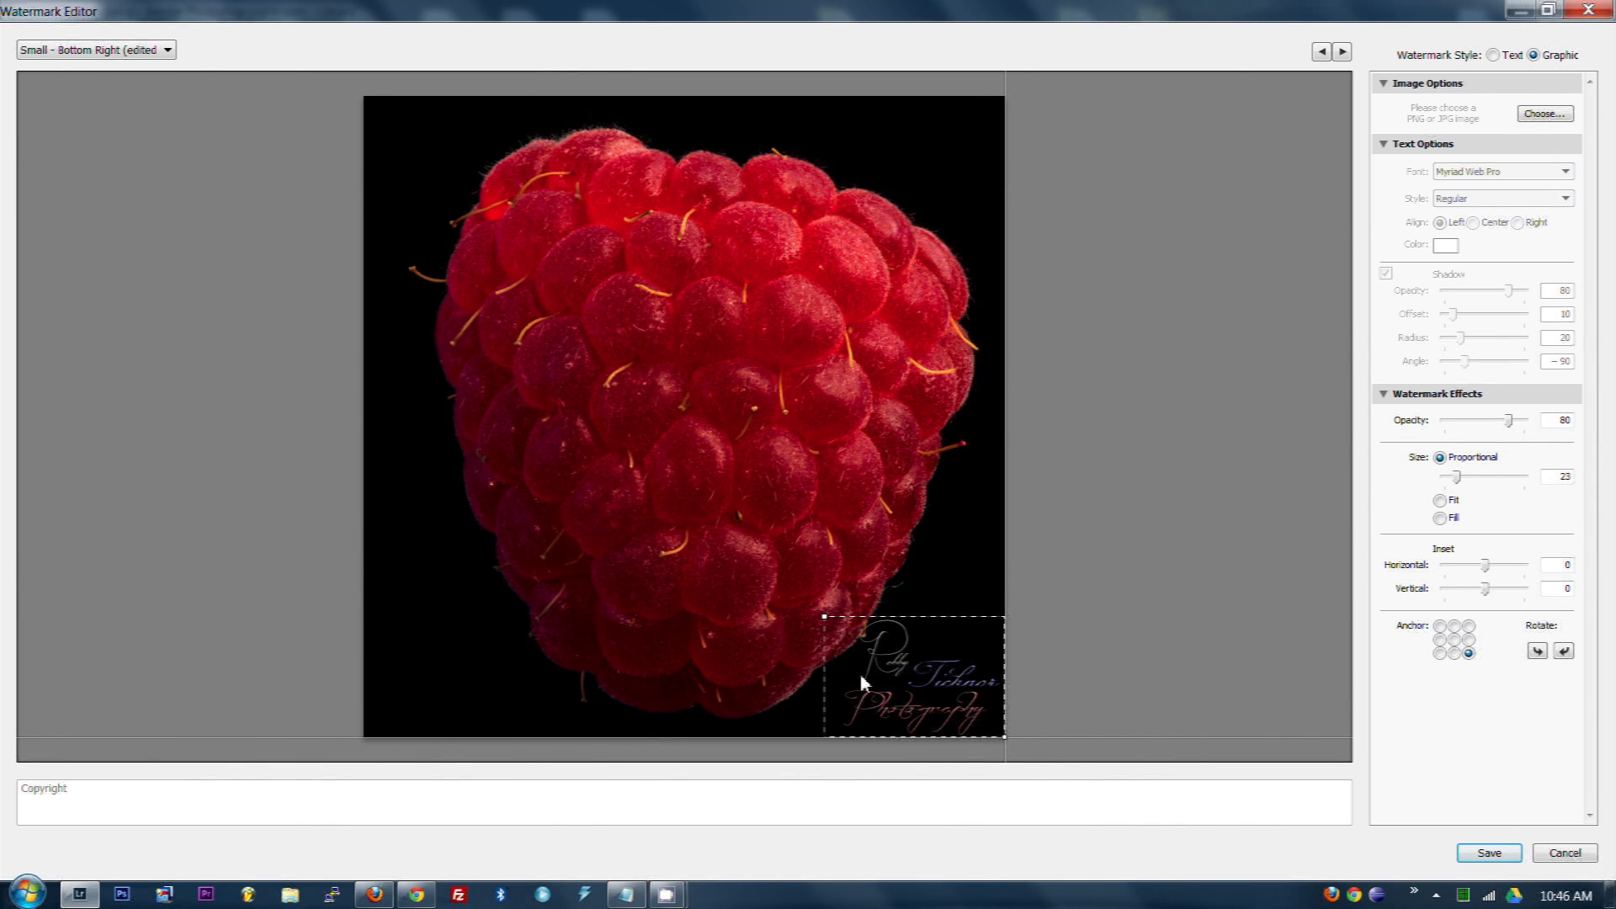
mouse_move(1105, 626)
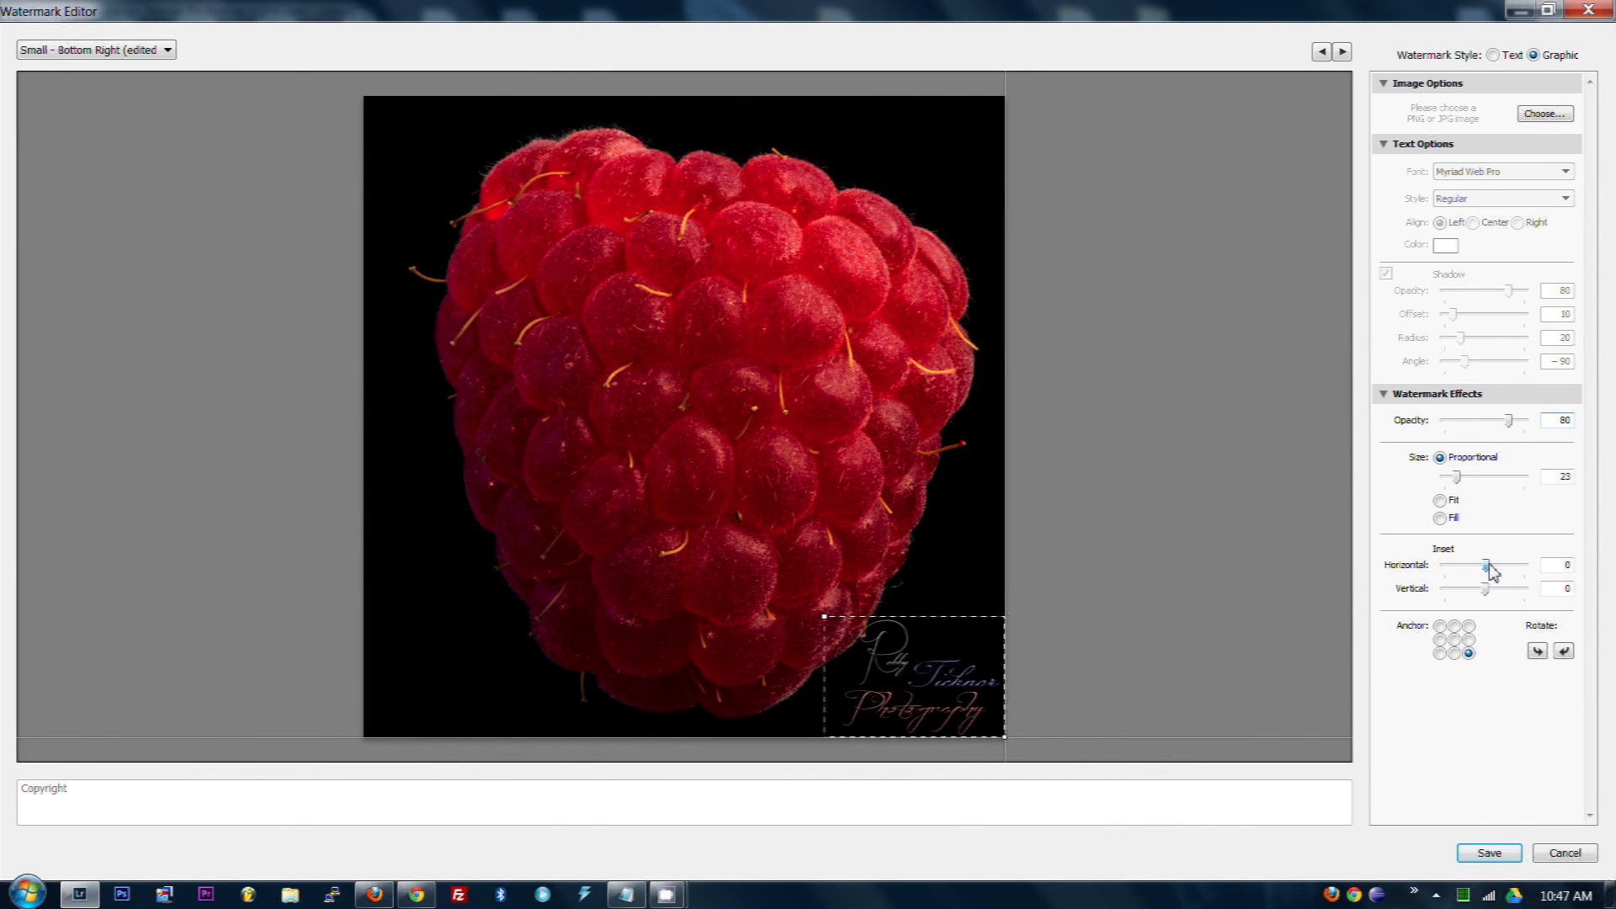
left_click_drag(1481, 588, 1491, 588)
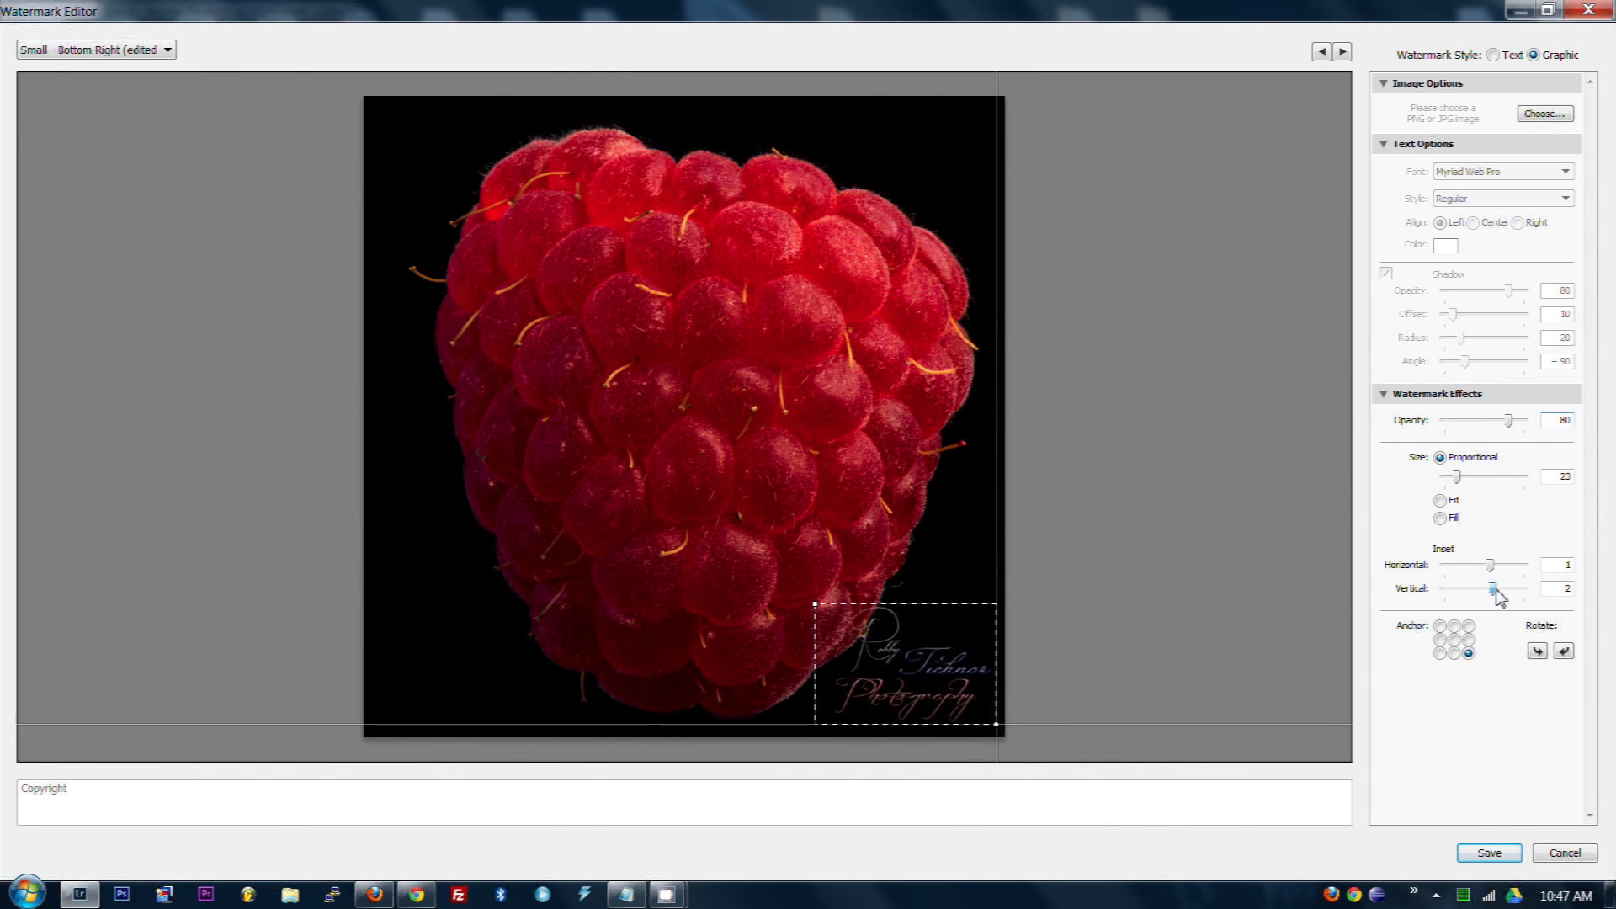
mouse_move(1042, 623)
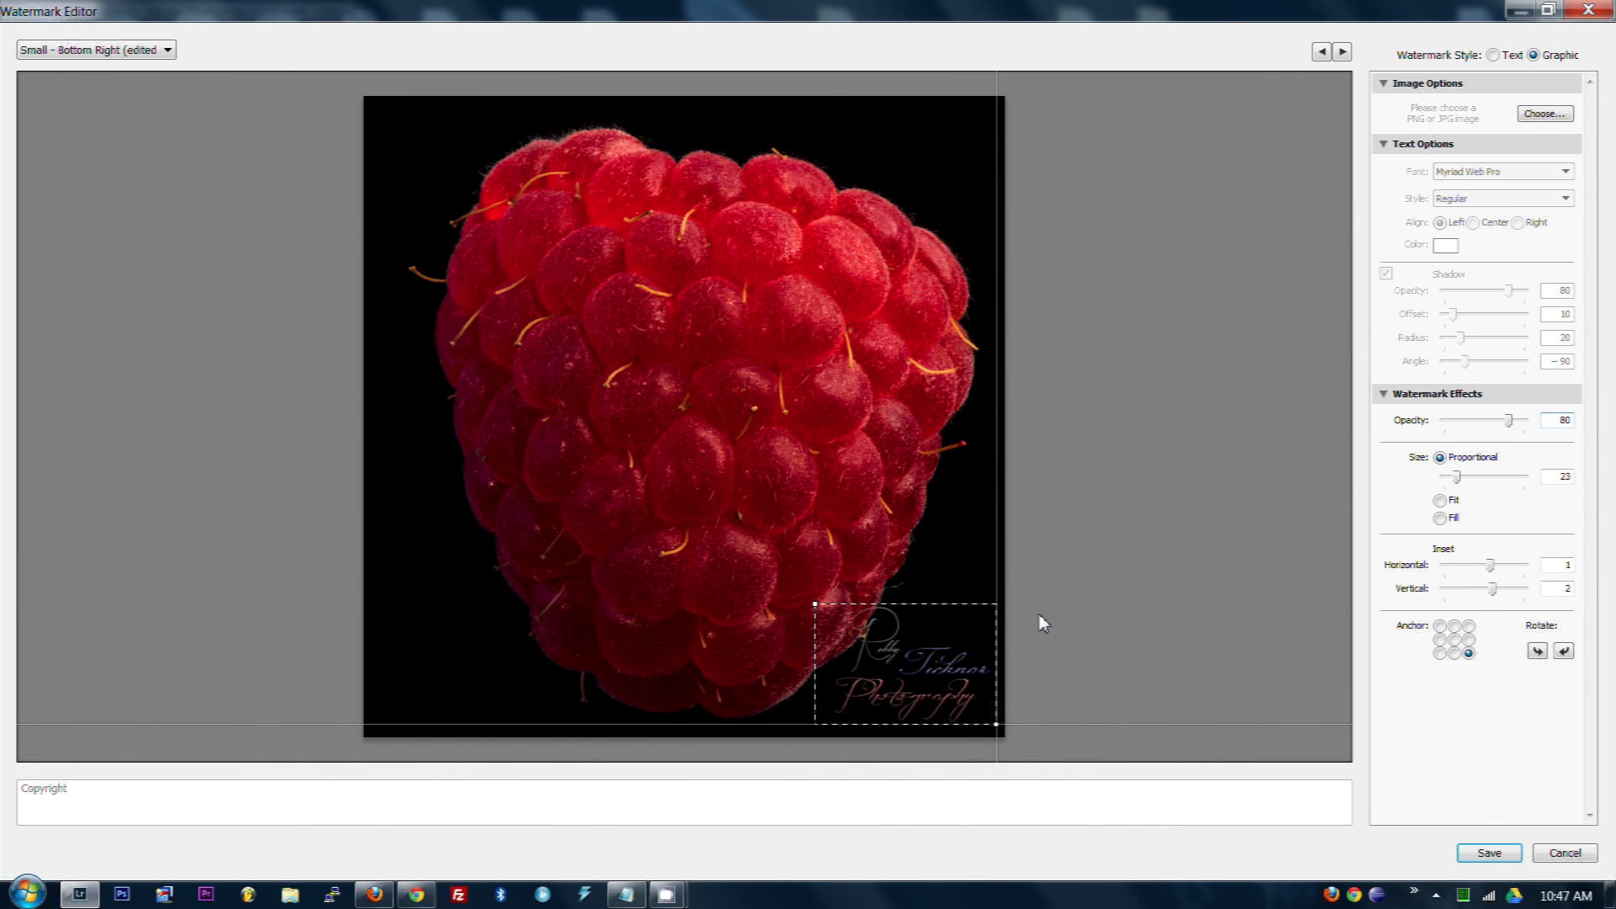
mouse_move(1141, 399)
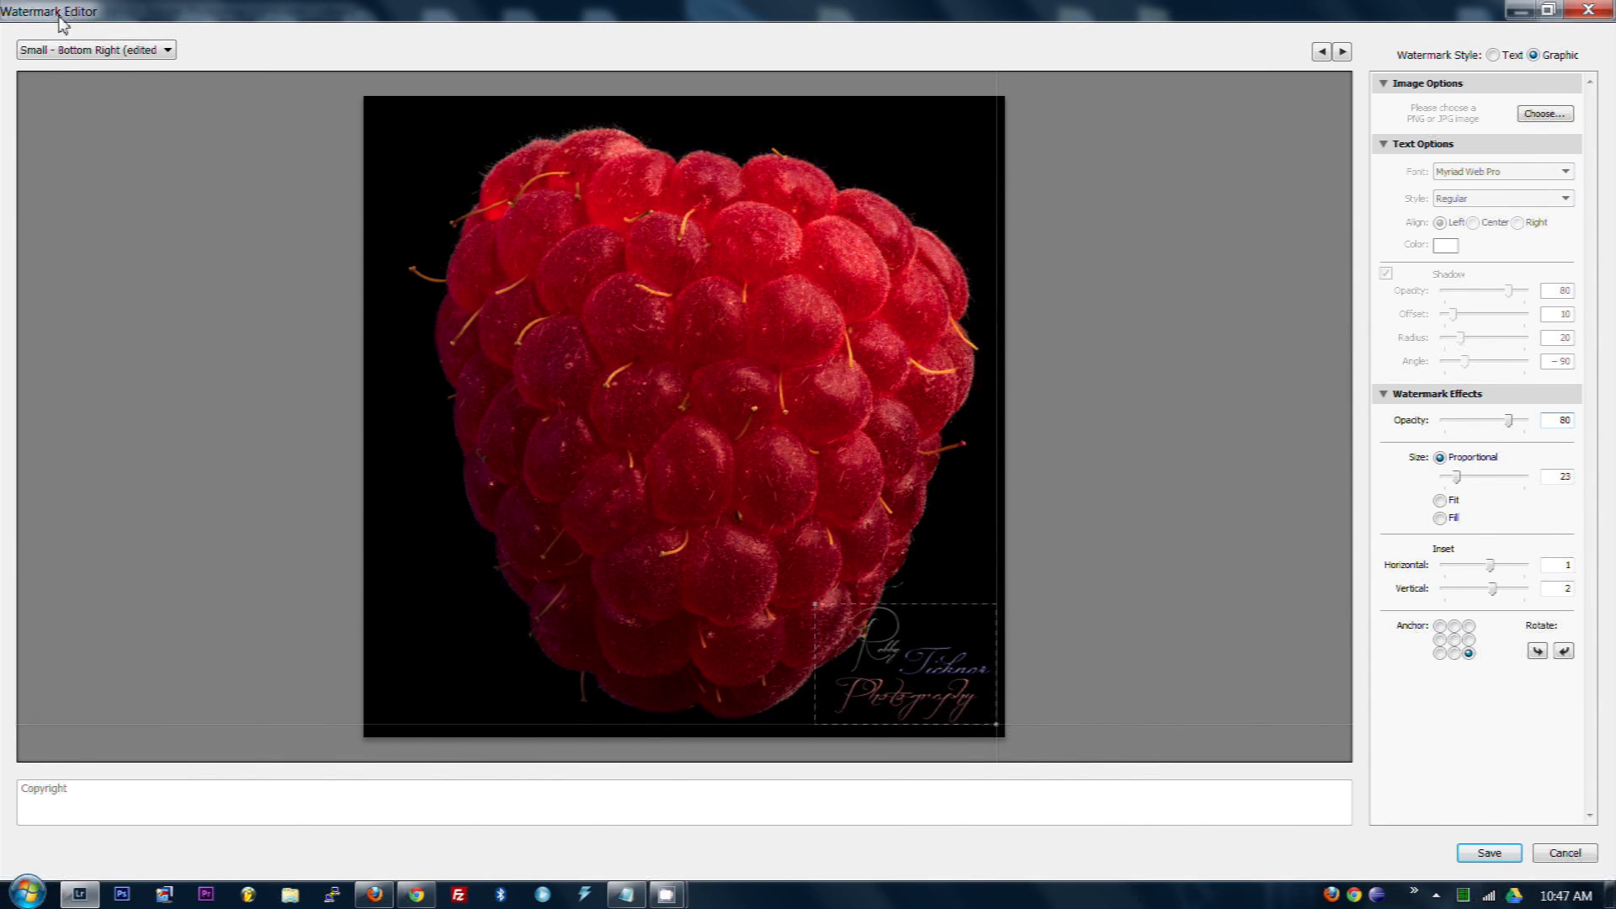
left_click(94, 49)
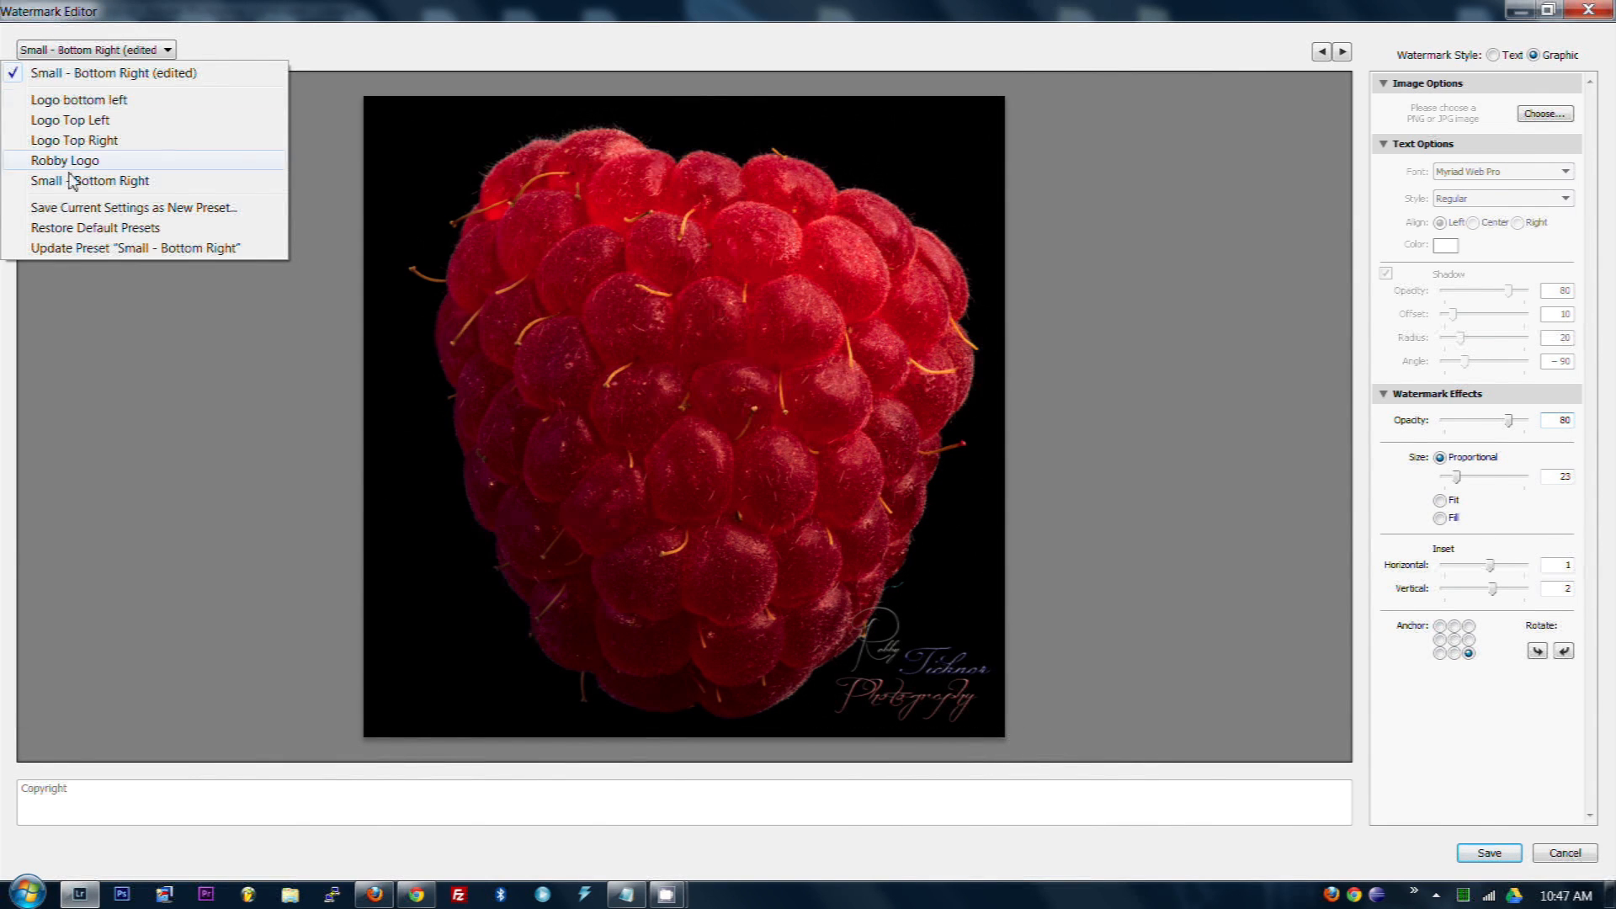
mouse_move(153, 209)
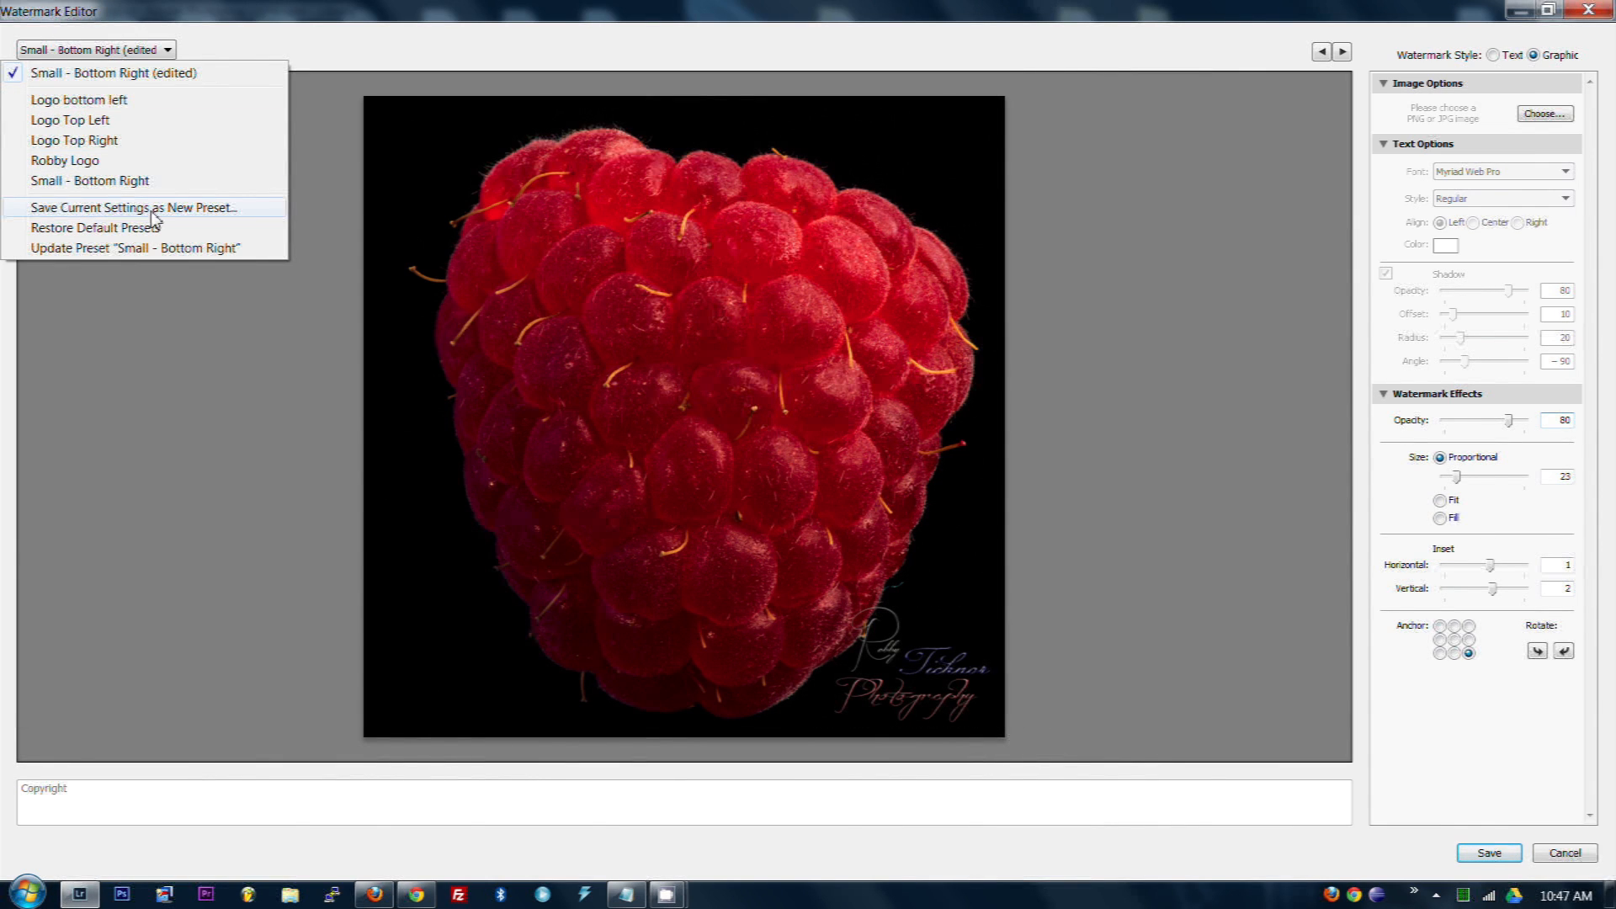
Save the watermark settings as a new preset named 'test logo' and finish editing
left_click(133, 207)
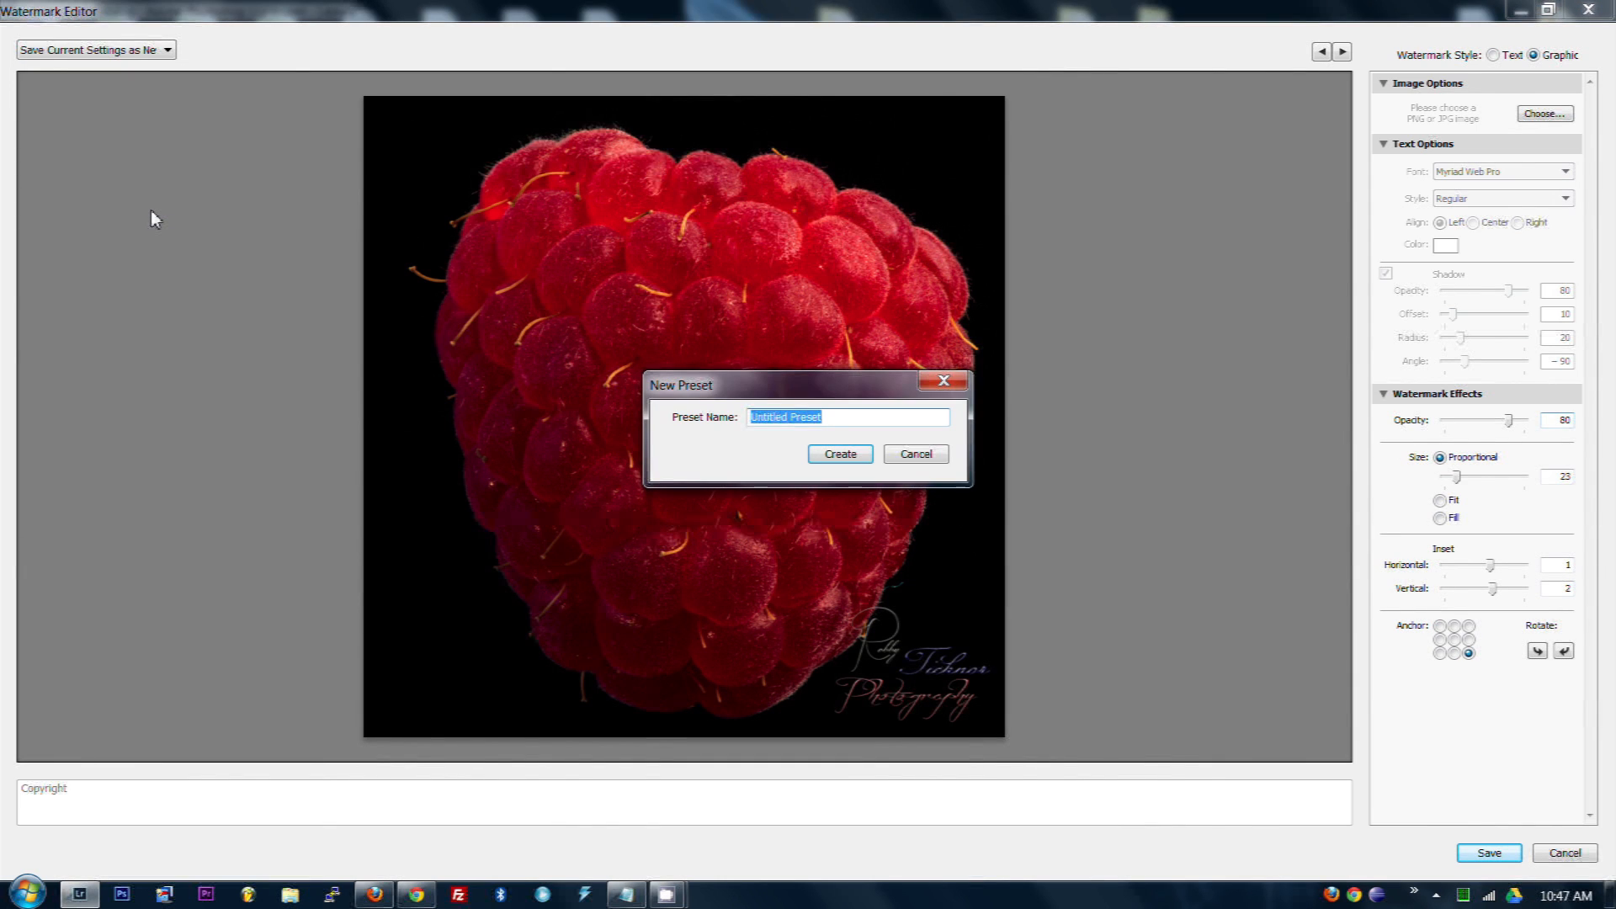
type("test logo")
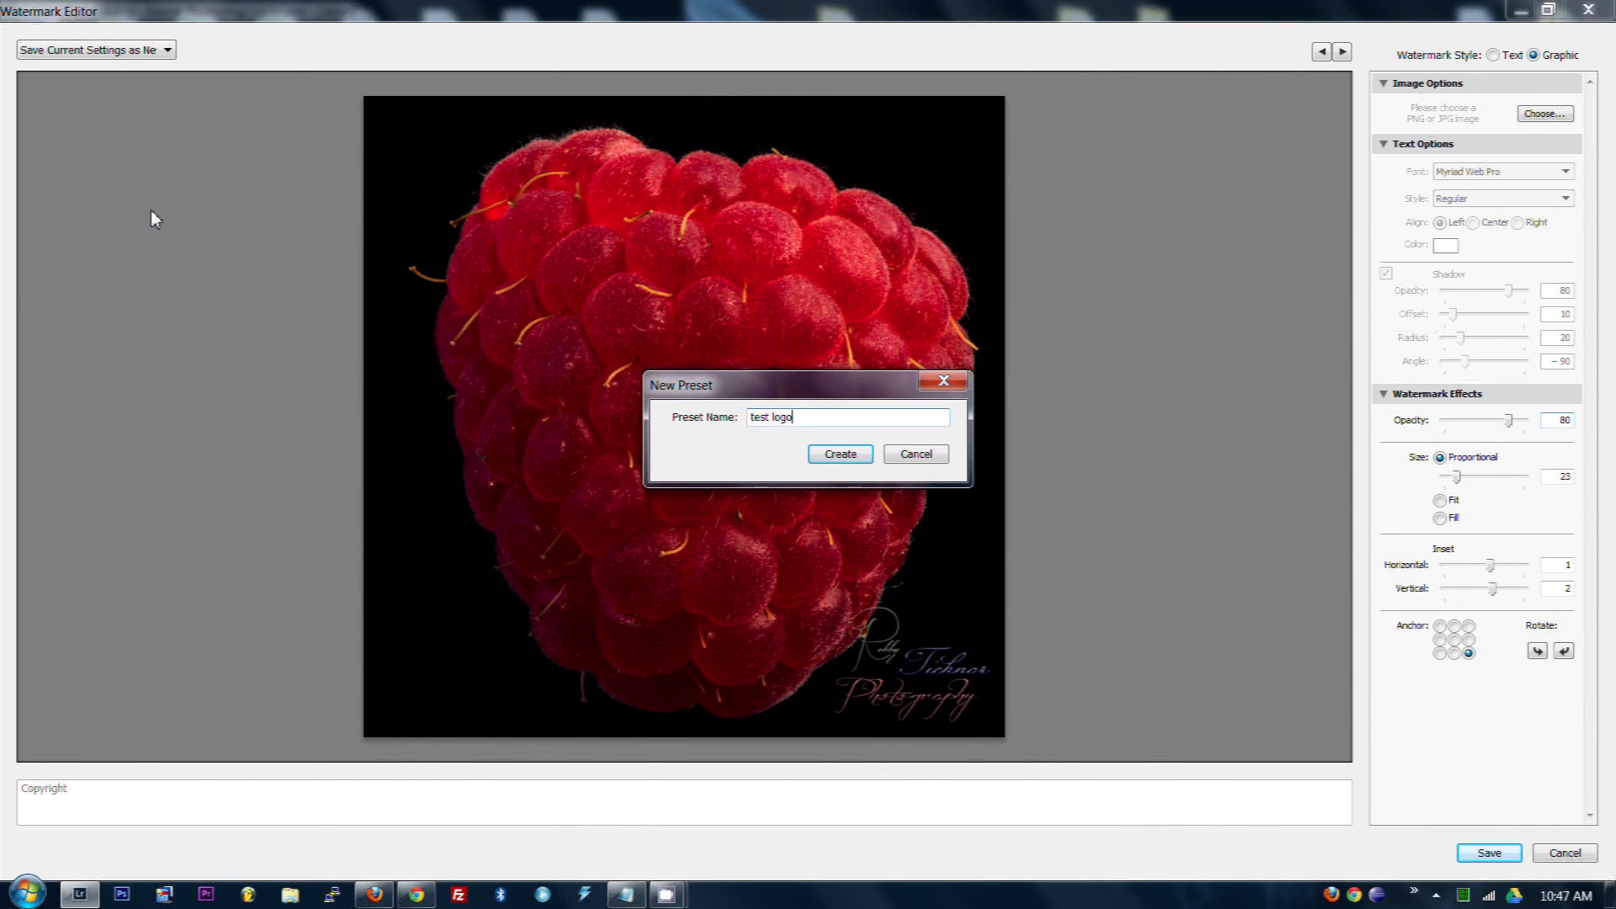
left_click(838, 452)
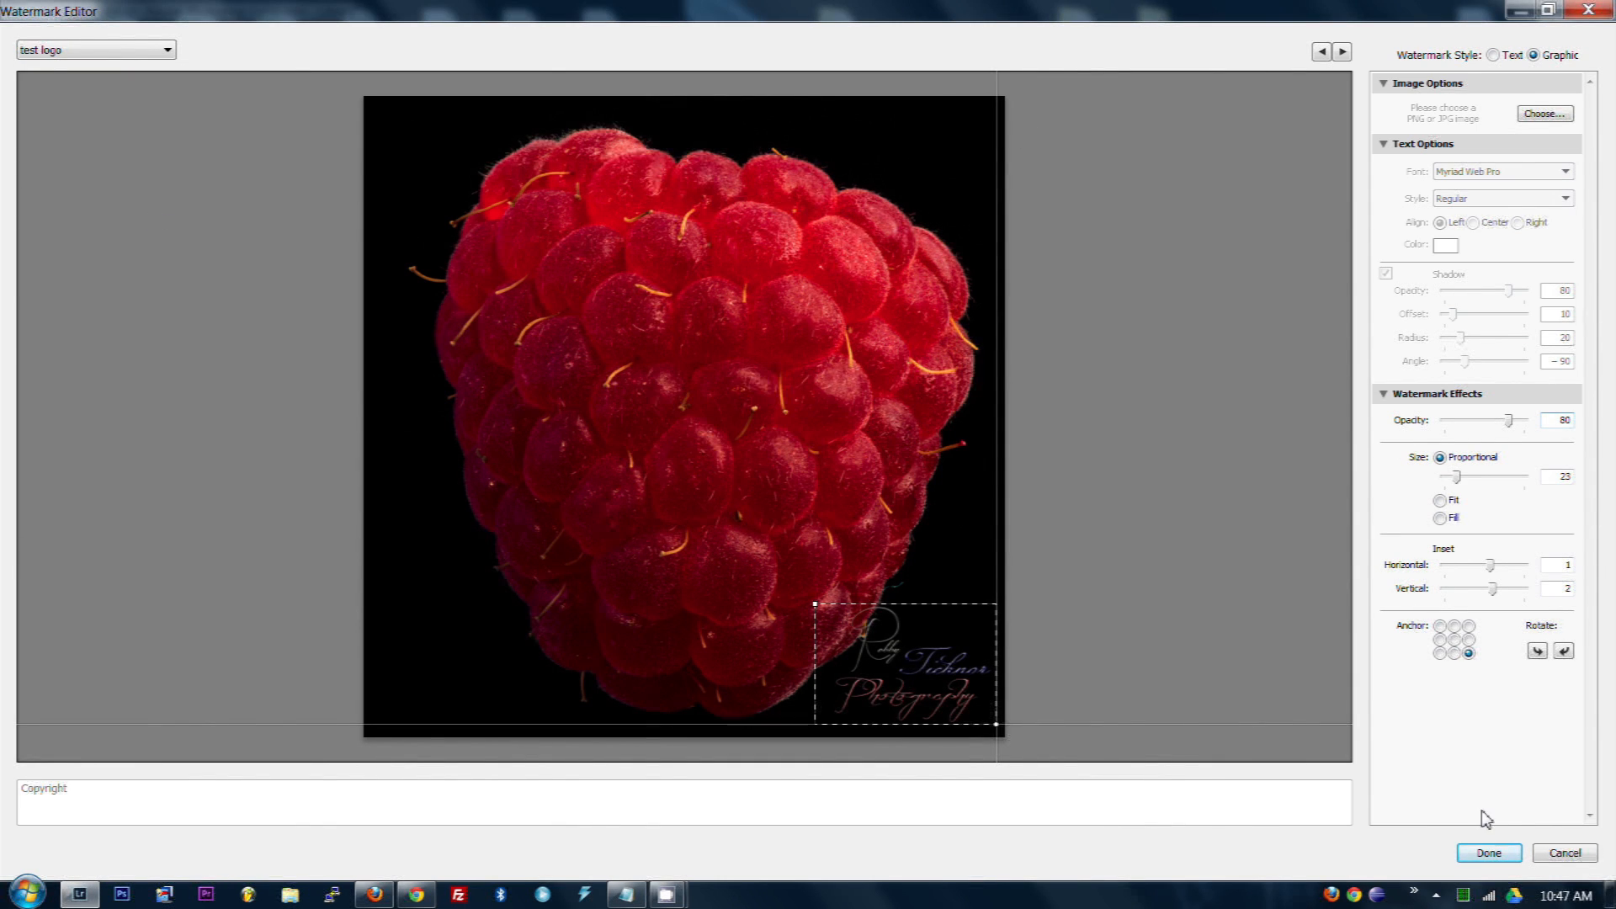
left_click(1486, 851)
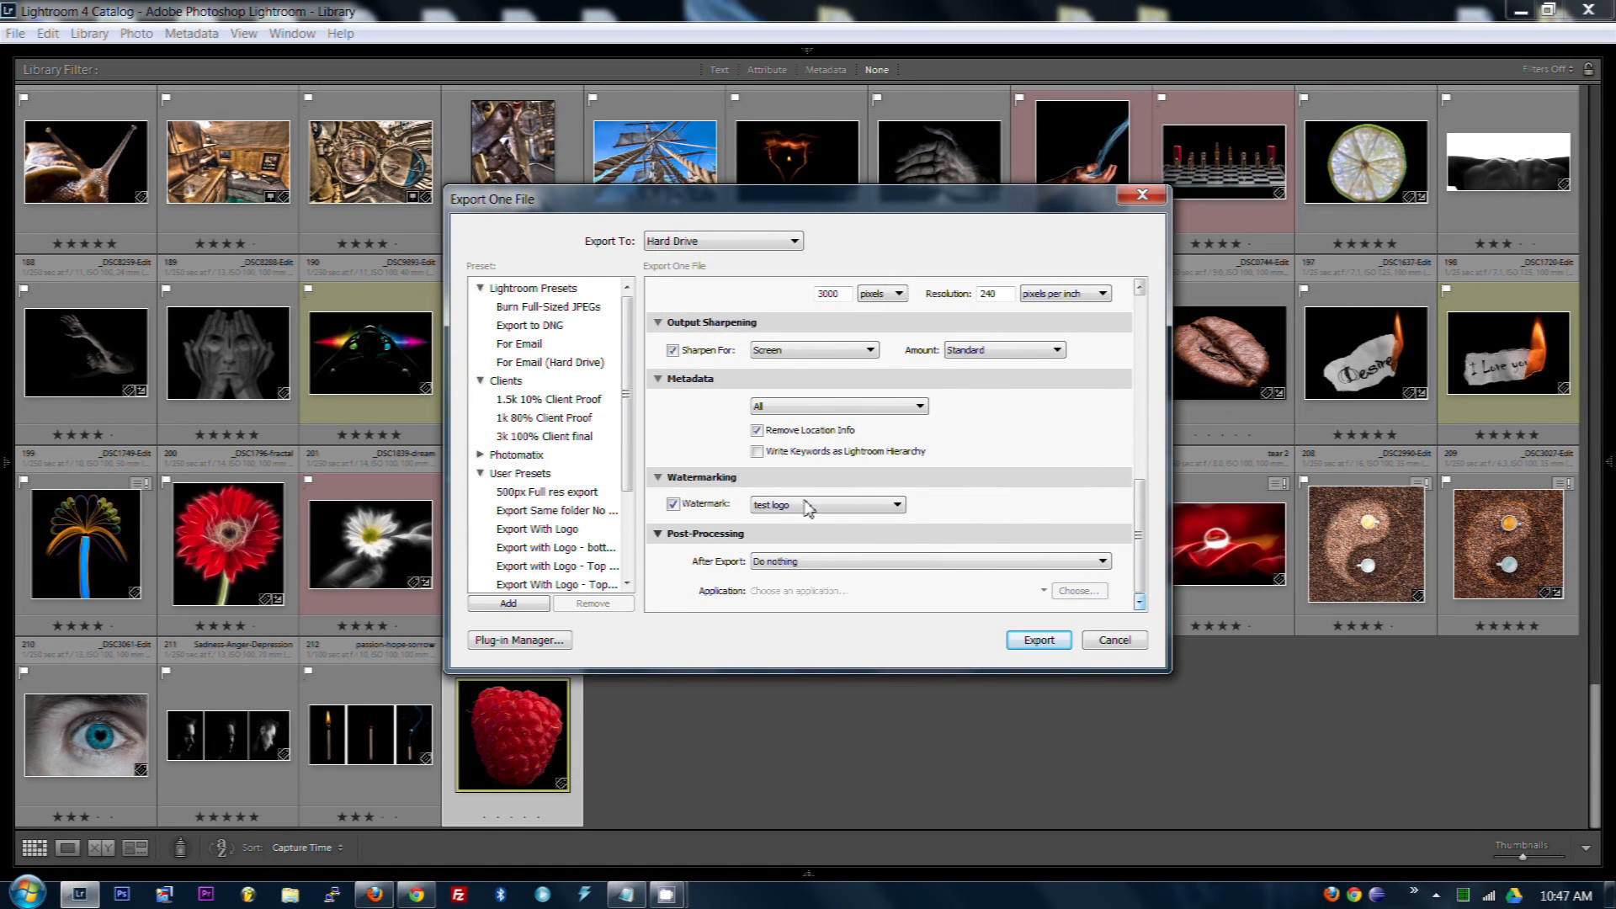
mouse_move(1155, 549)
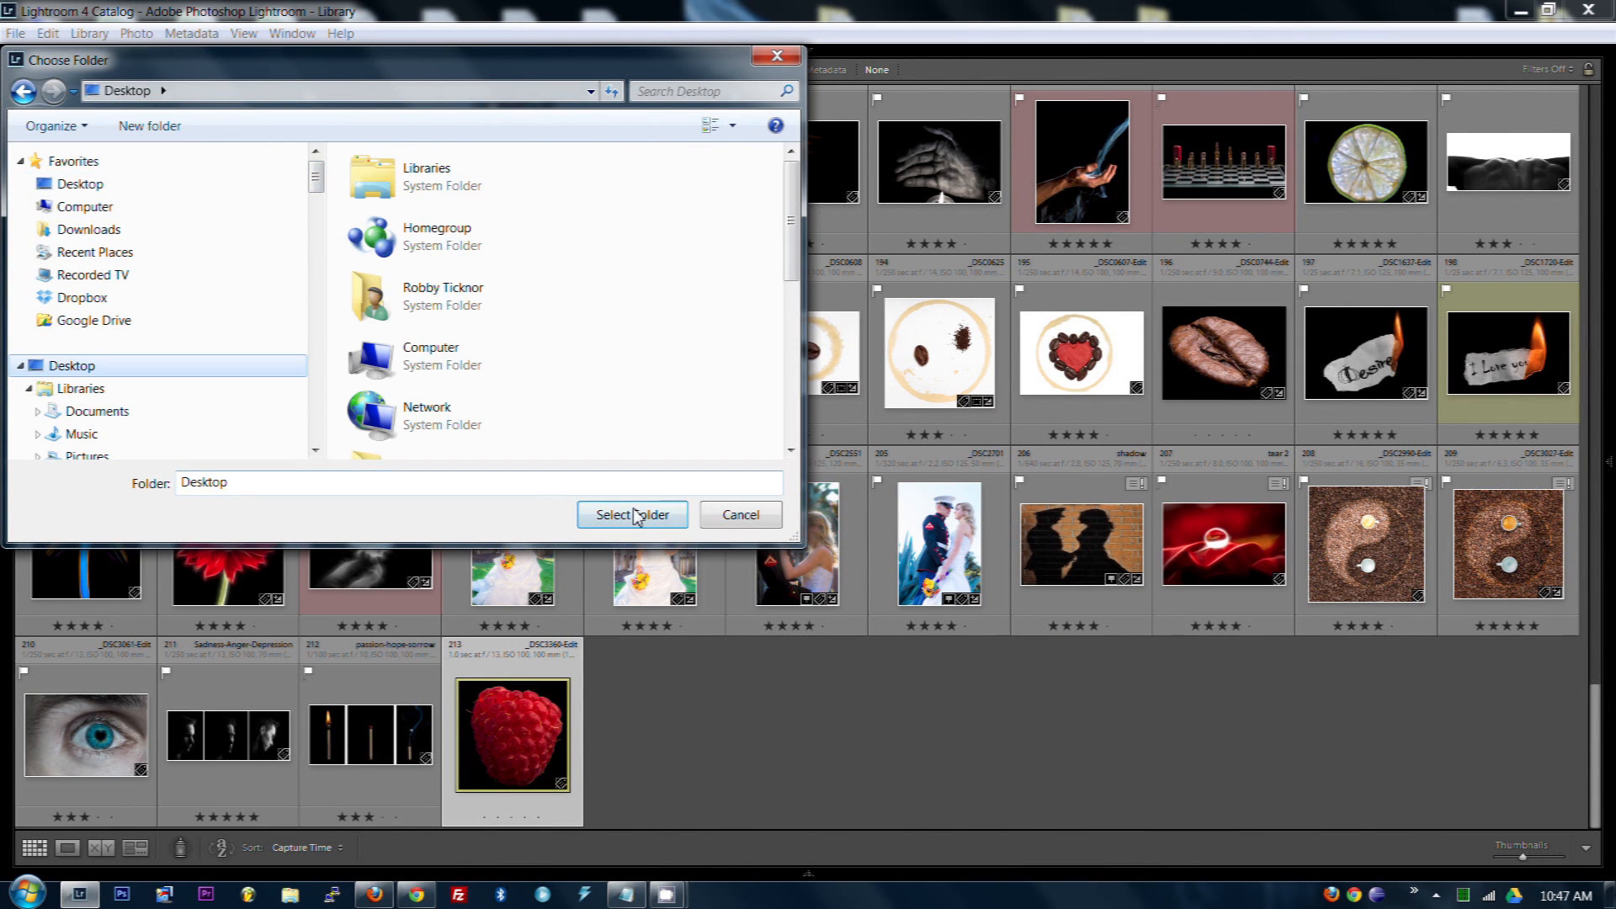
Export the raspberry photo to the Desktop with the test logo watermark
left_click(631, 515)
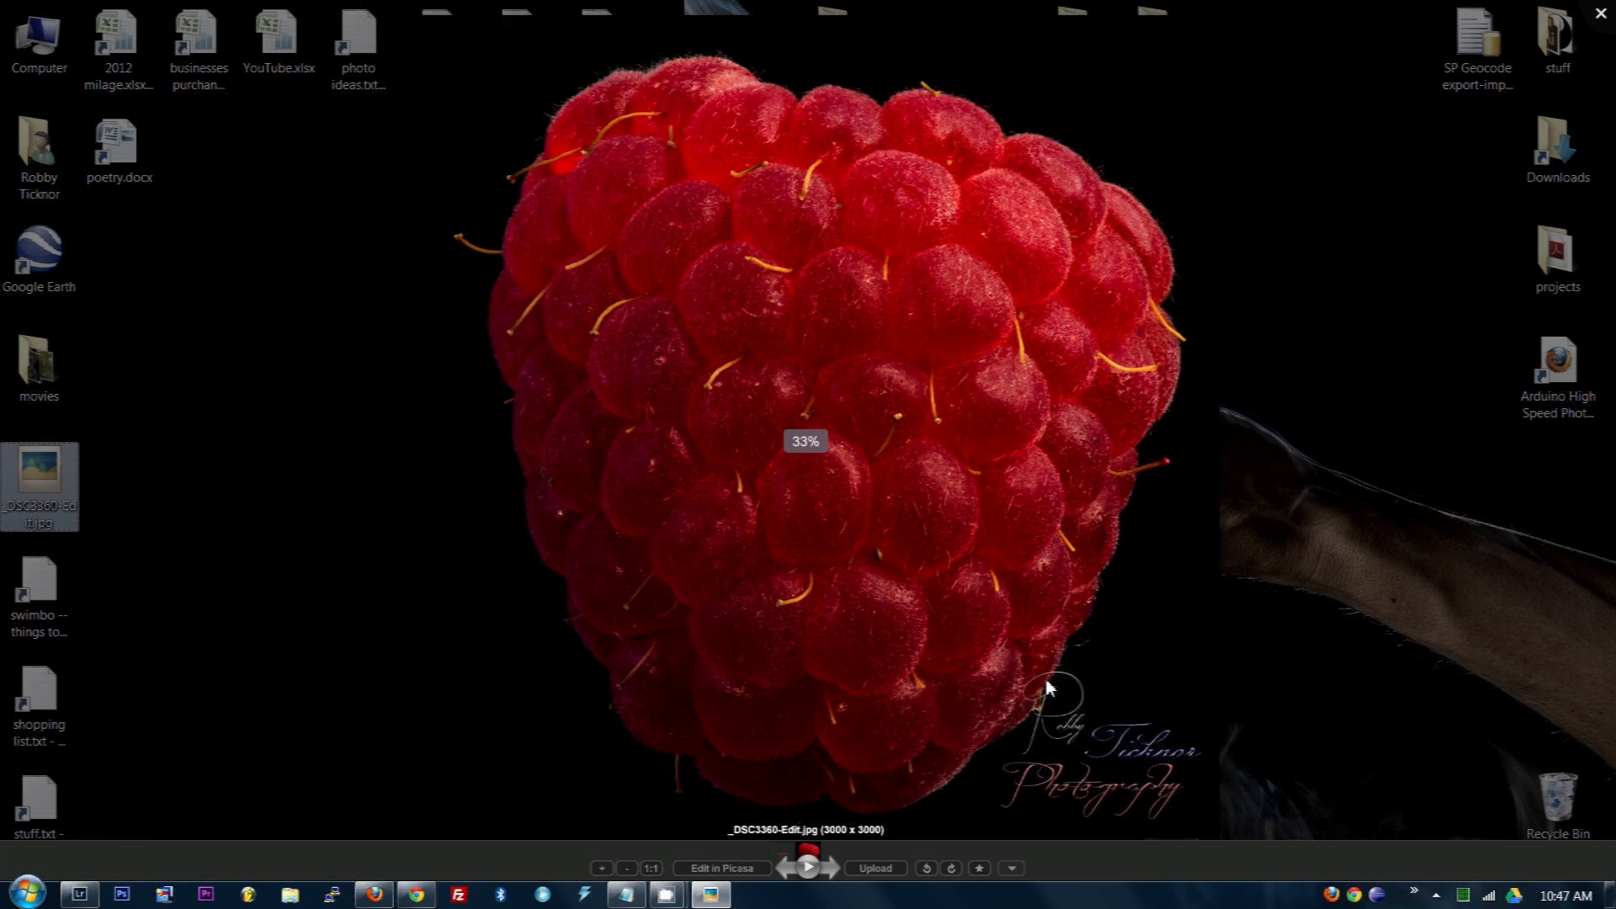
Zoom in on the exported raspberry in Picasa Photo Viewer to inspect the logo watermark
left_click(601, 868)
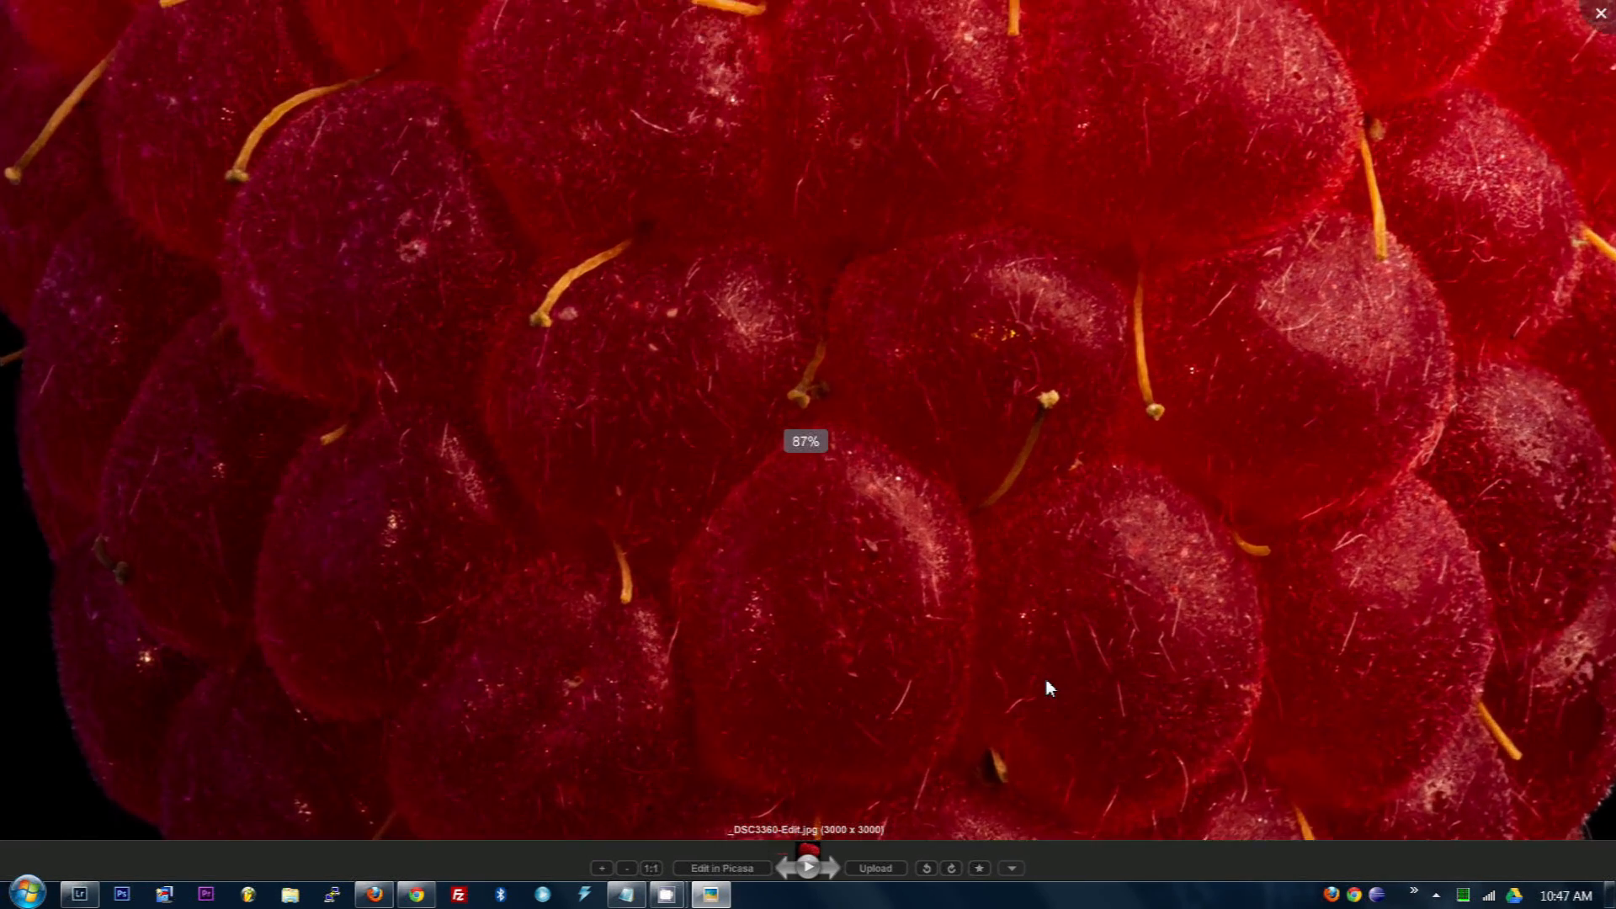
left_click(601, 869)
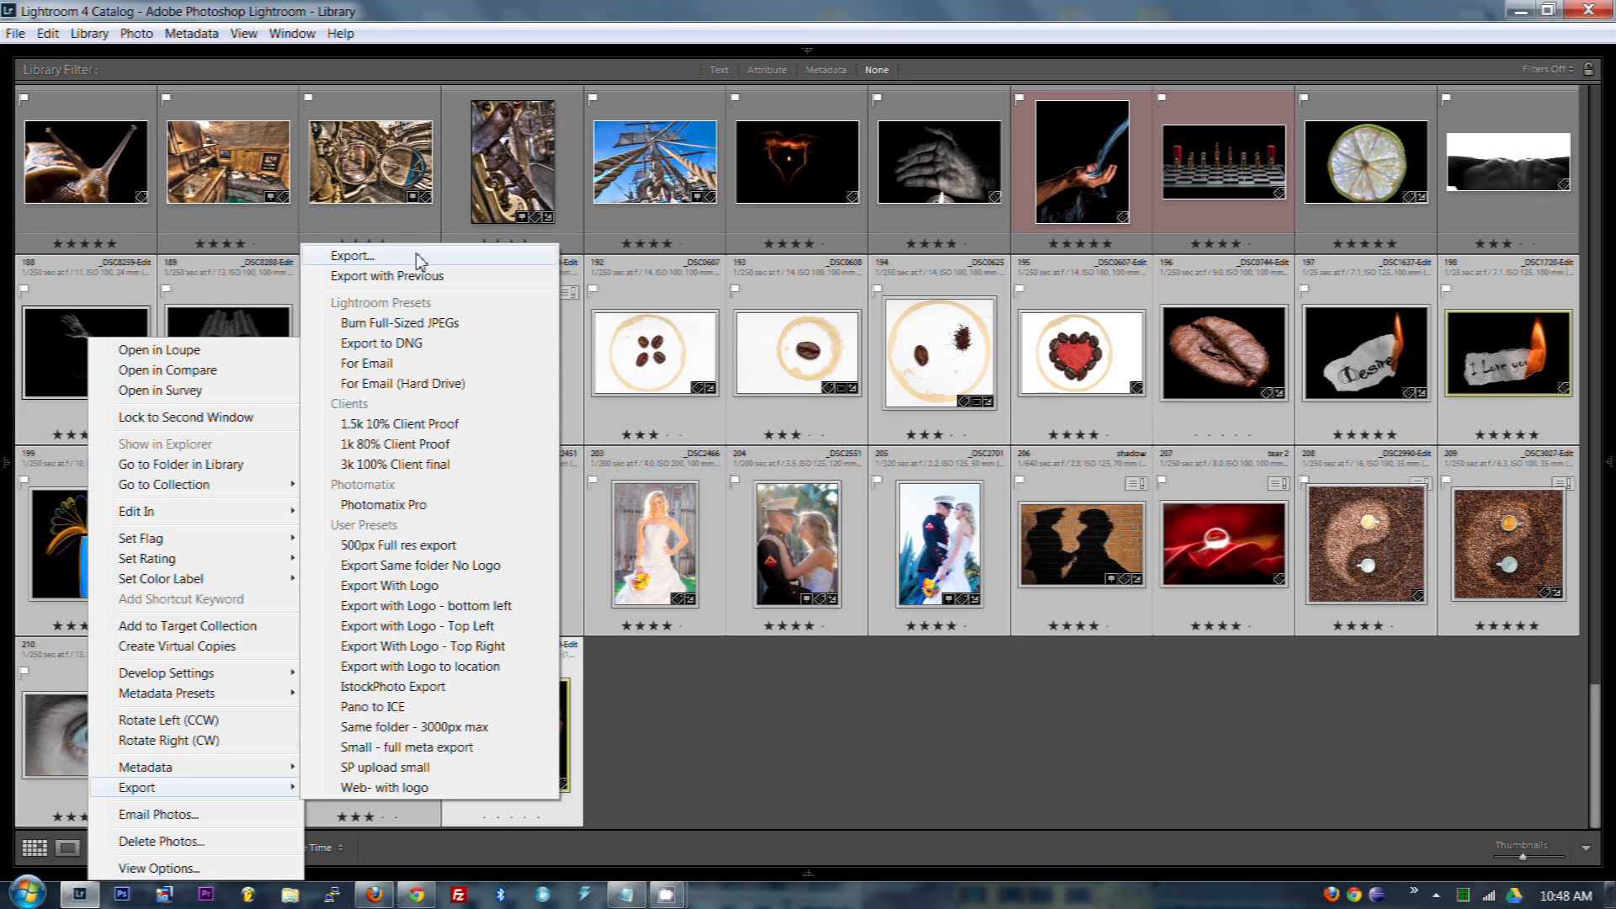
Bring up the Export dialog for 26 photos with the test logo watermark selected
left_click(350, 256)
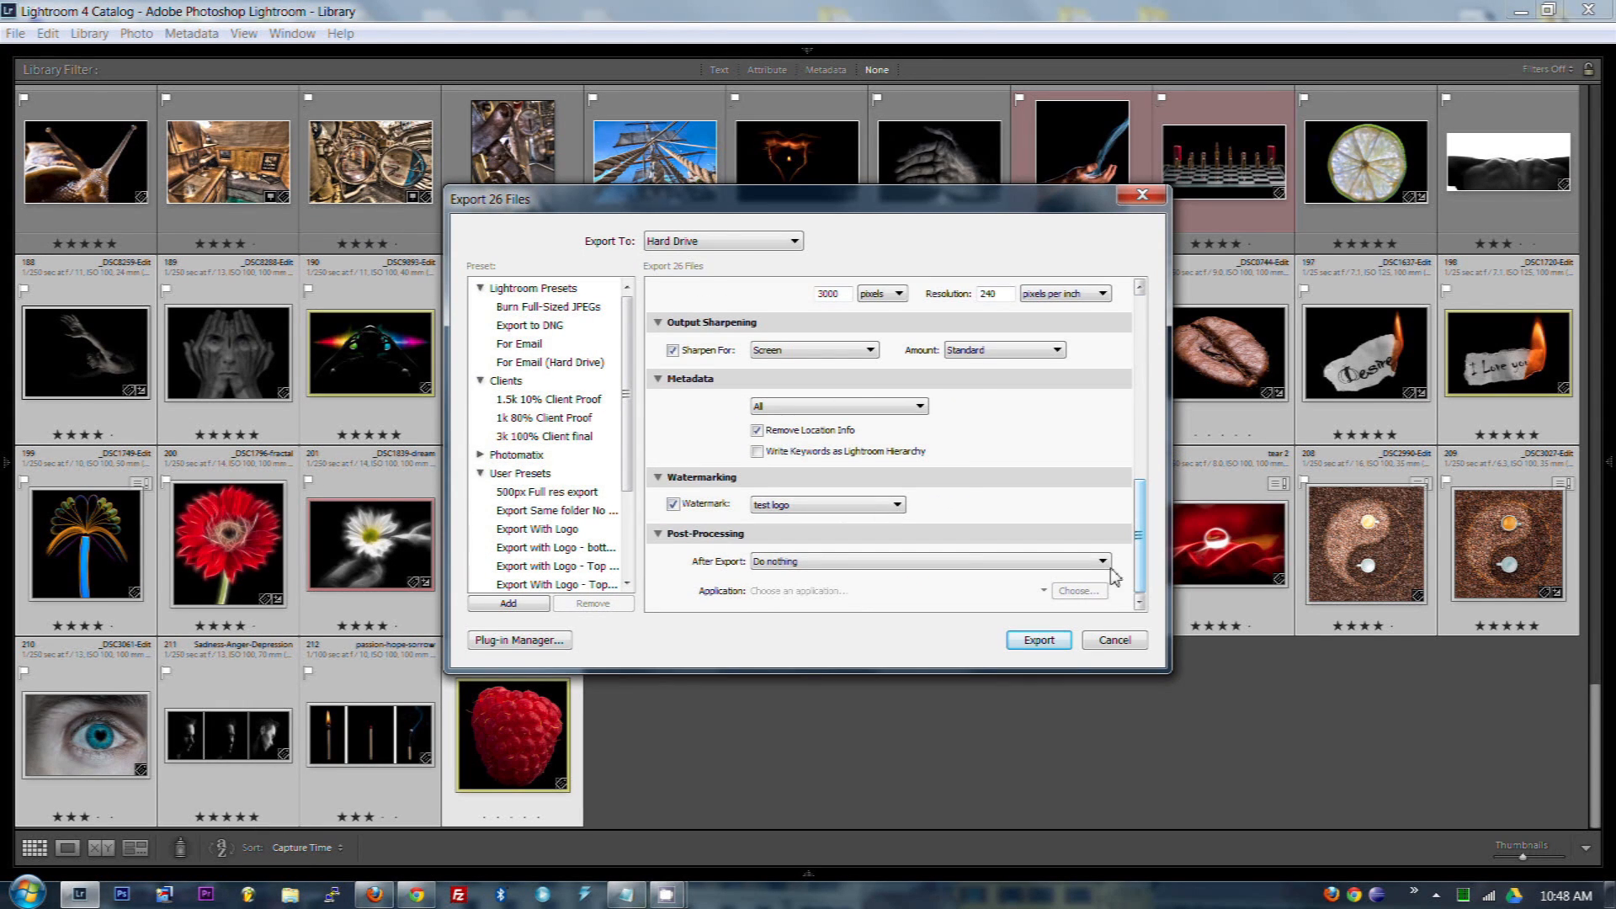
mouse_move(718, 289)
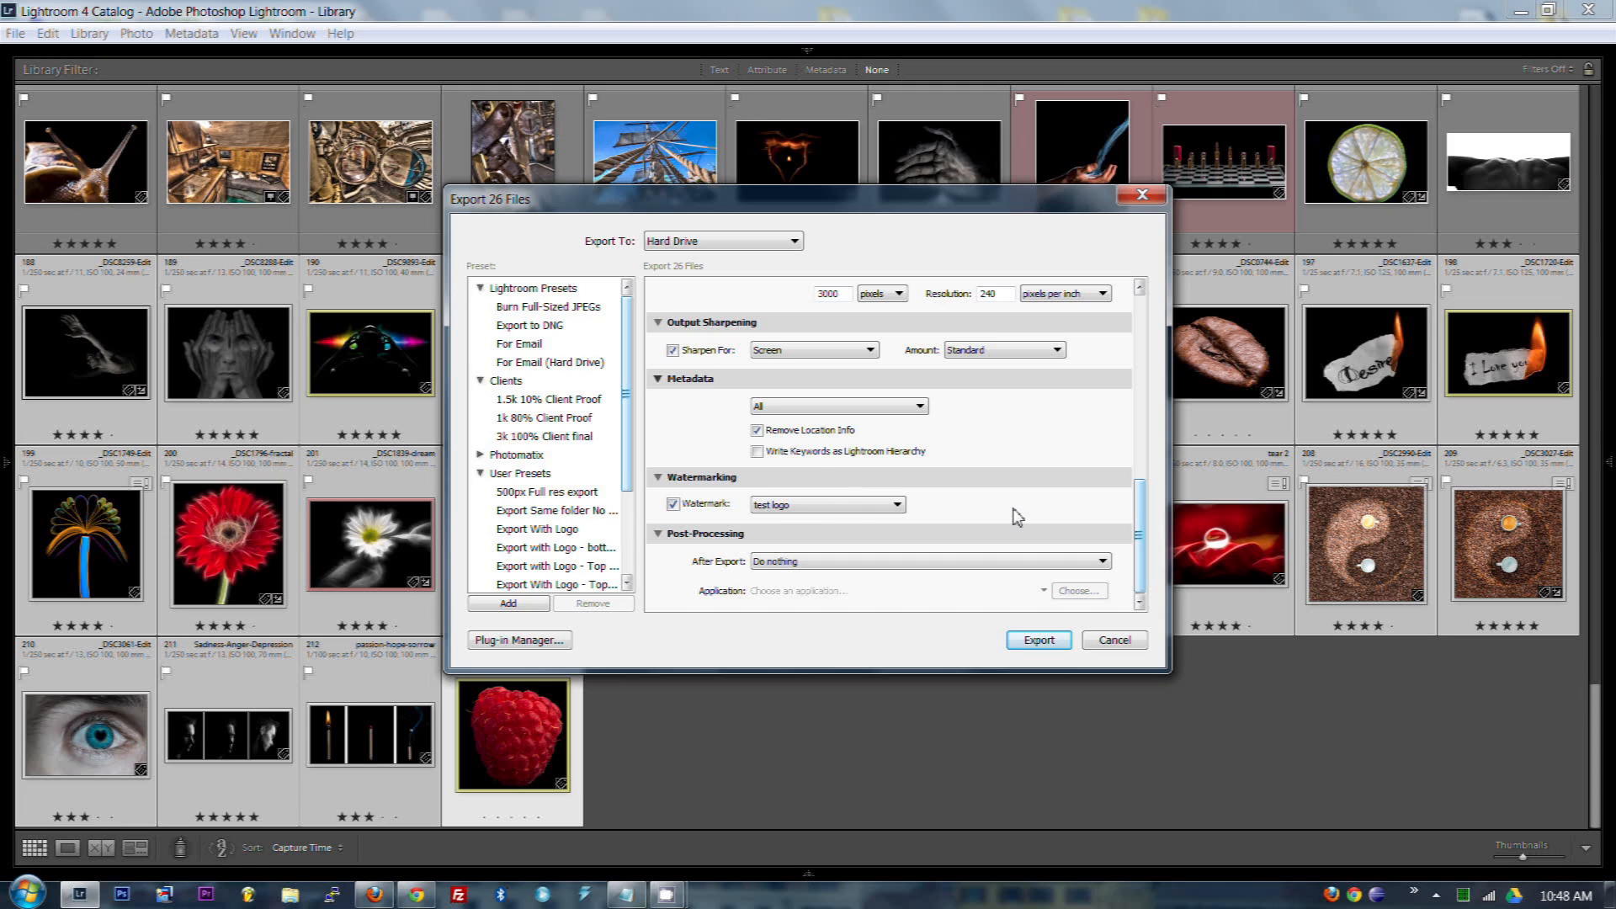
mouse_move(1017, 515)
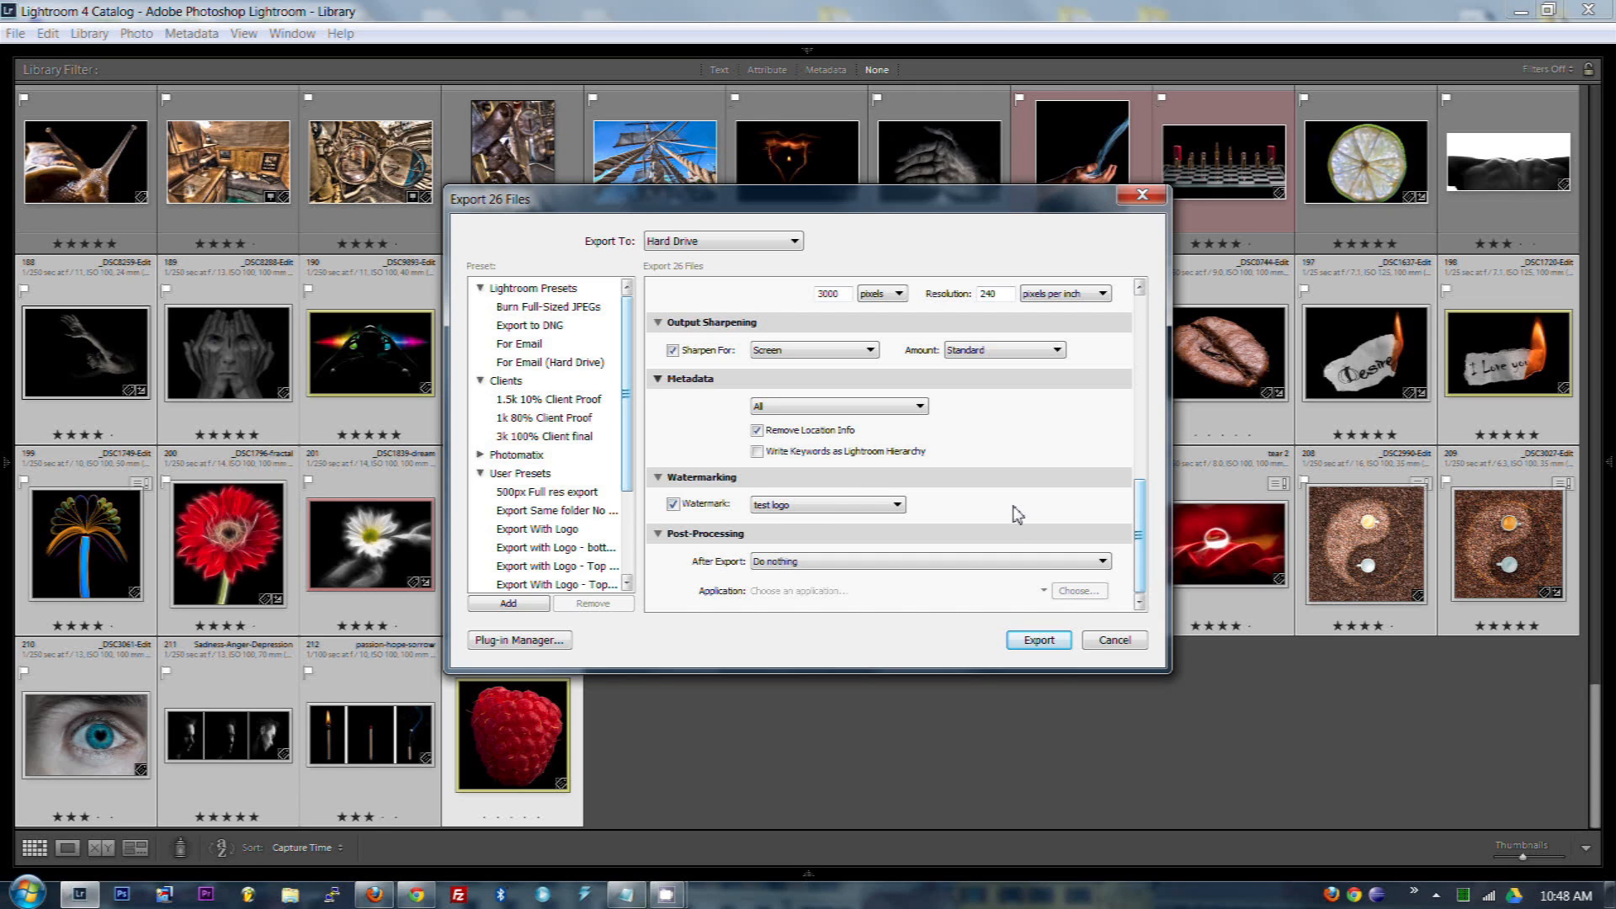